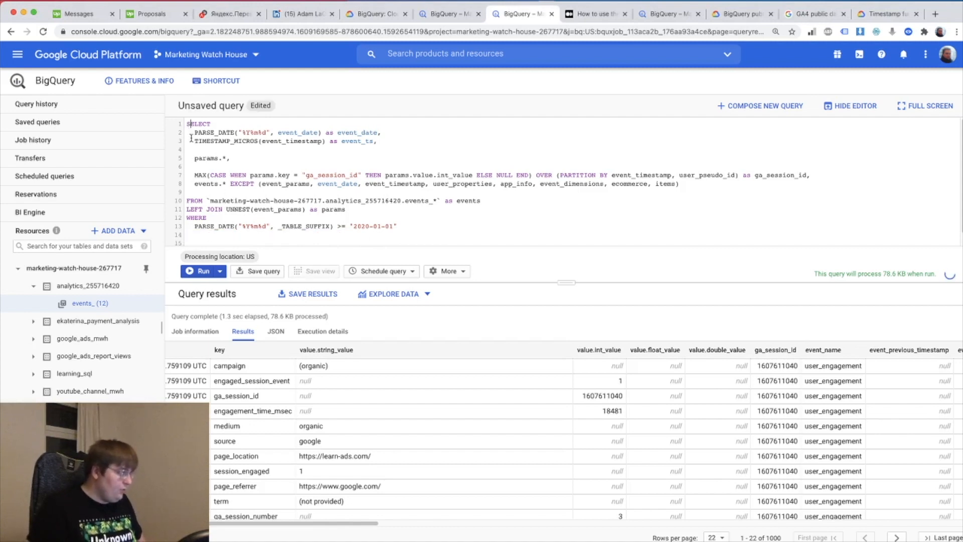
Step: Wrap the GA4 events query in a WITH _source CTE, then SELECT * FROM _source LIMIT 1000
type("WITH")
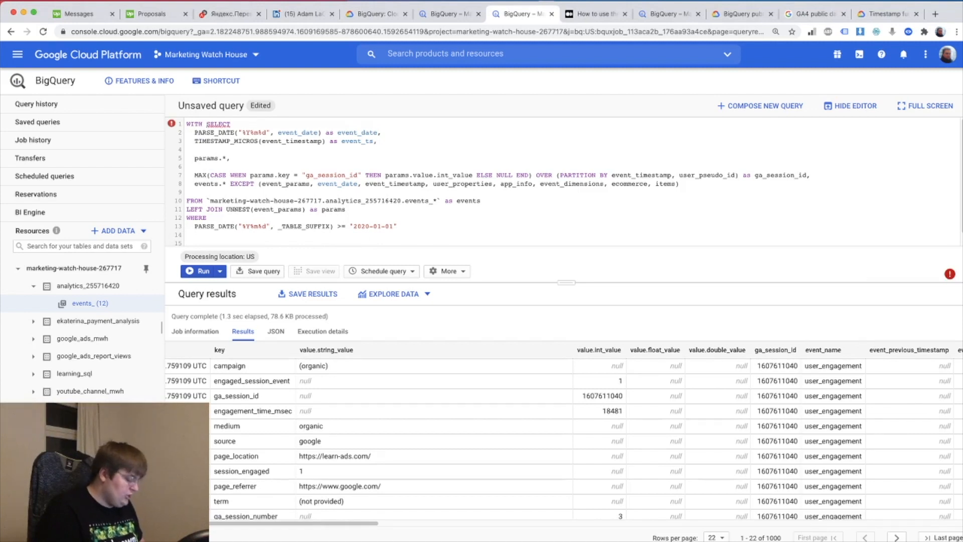
type("source")
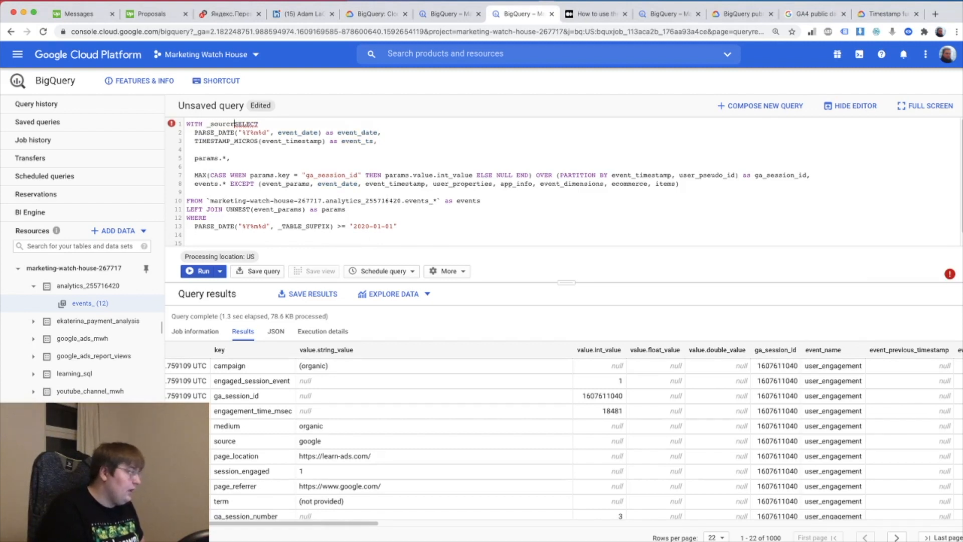
type("as (")
left_click(571, 235)
type(")")
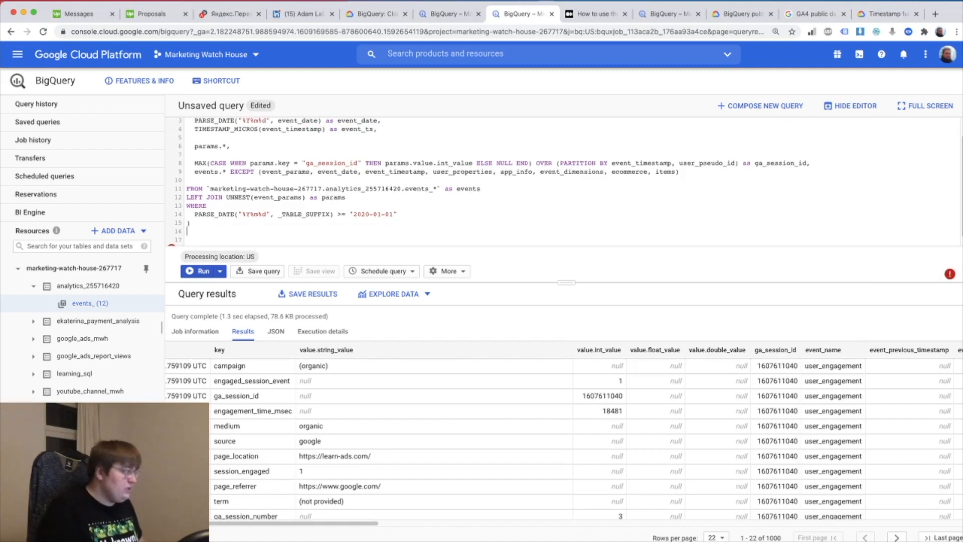
type("SELECT *")
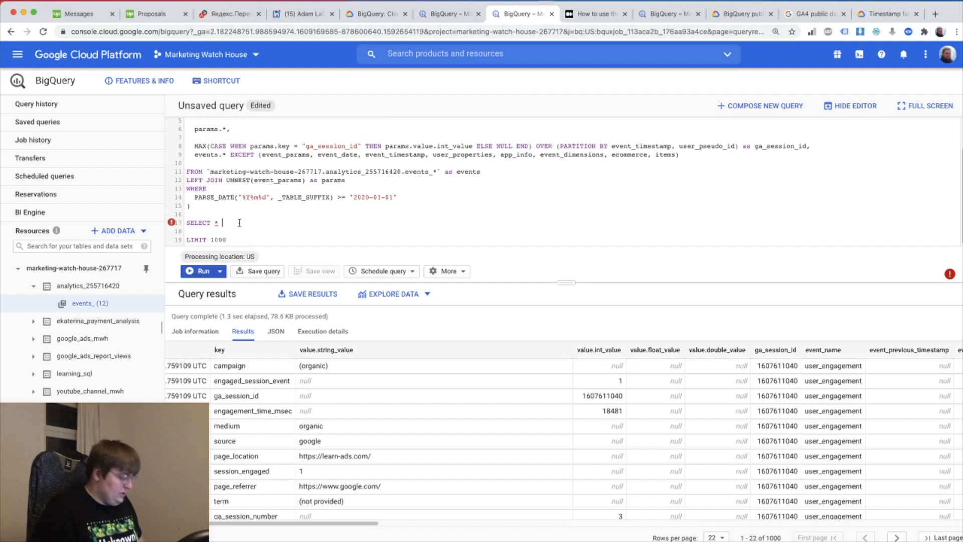
type("FROM _source")
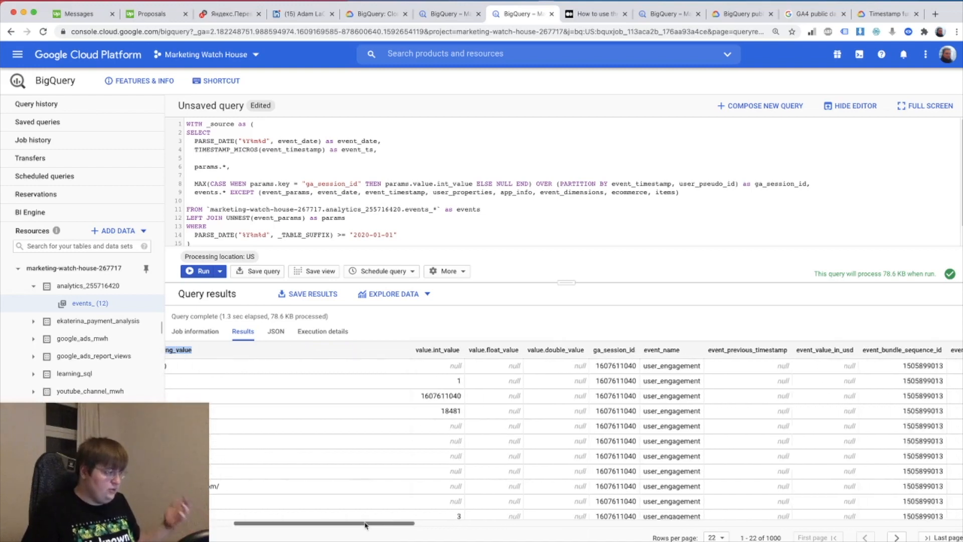
Step: Browse the results grid, highlighting the event_server_timestamp_offset column
left_click_drag(366, 522, 439, 523)
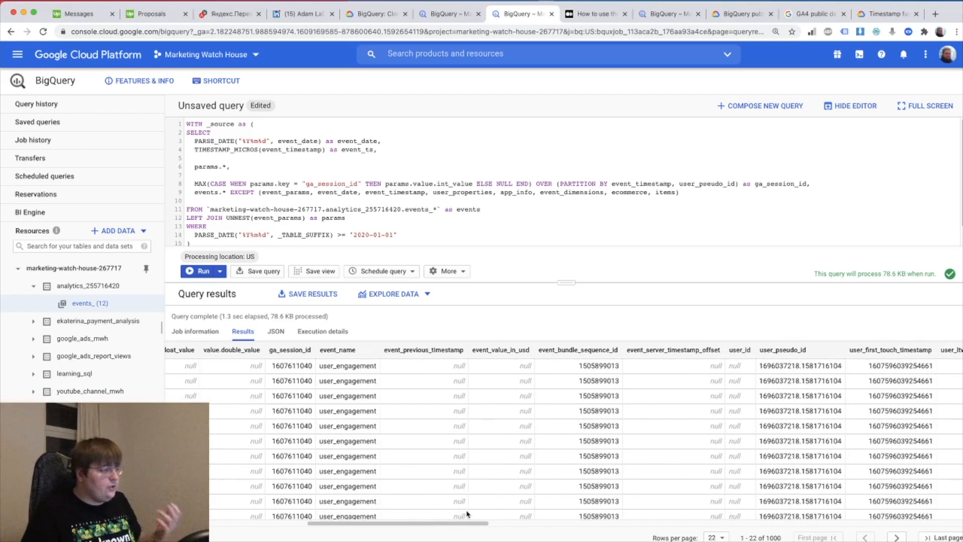
mouse_move(477, 423)
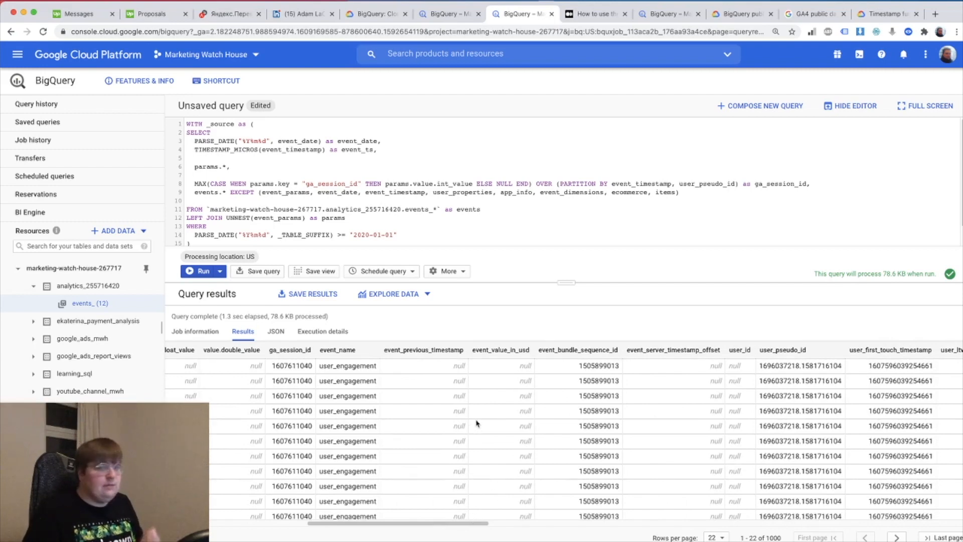
scroll("down", 3)
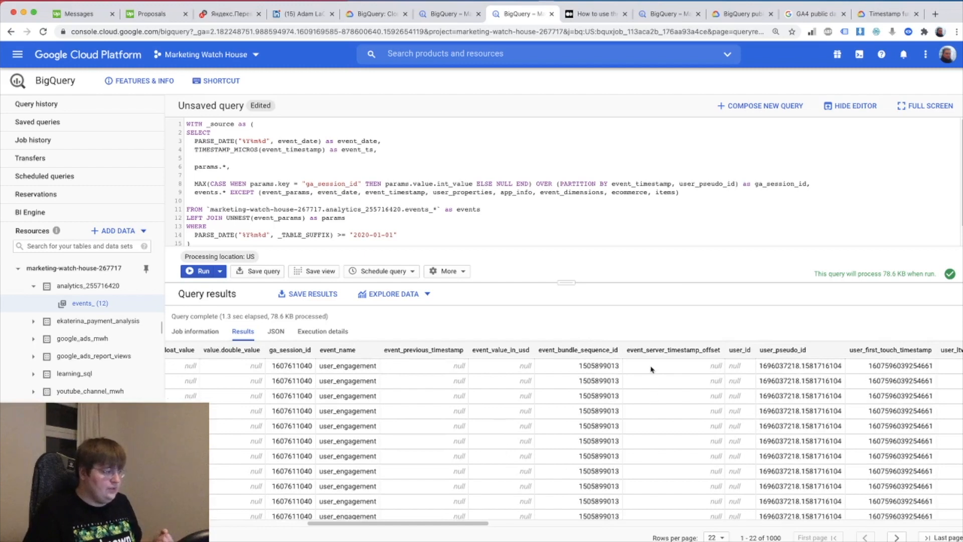
double_click(673, 350)
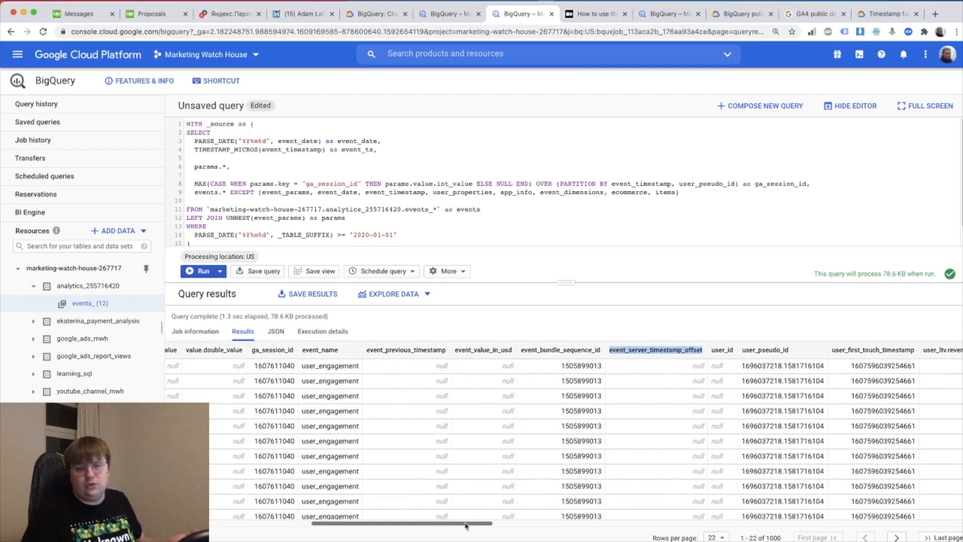
left_click_drag(463, 522, 506, 522)
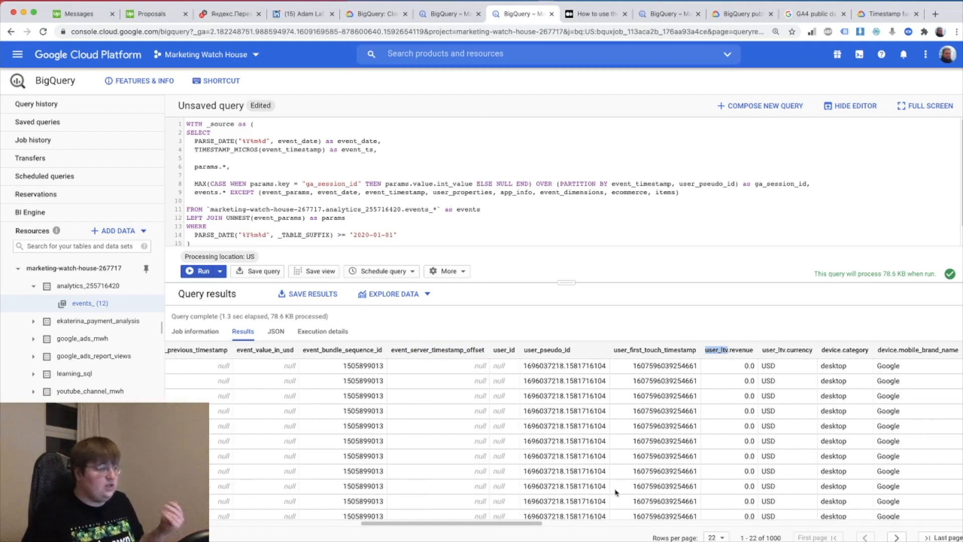
scroll("right", 3)
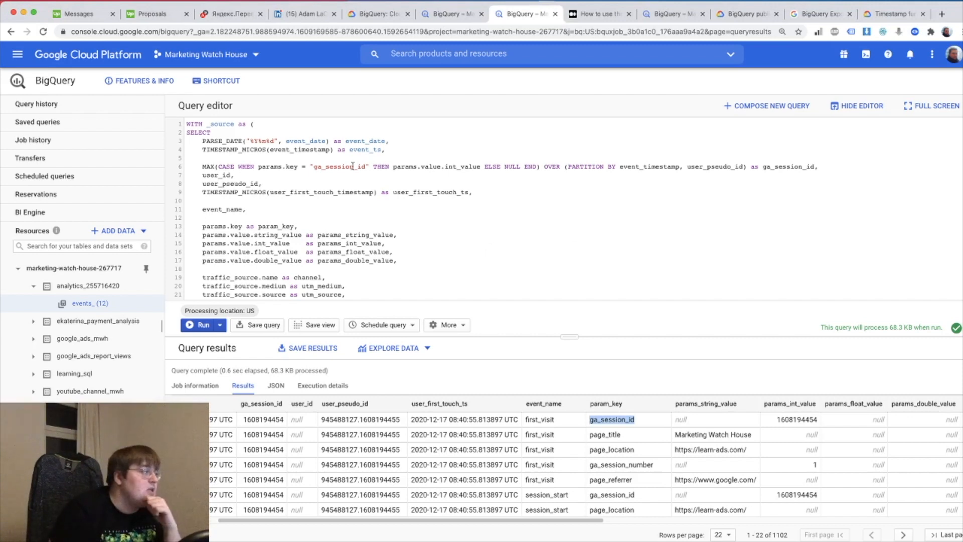
double_click(364, 140)
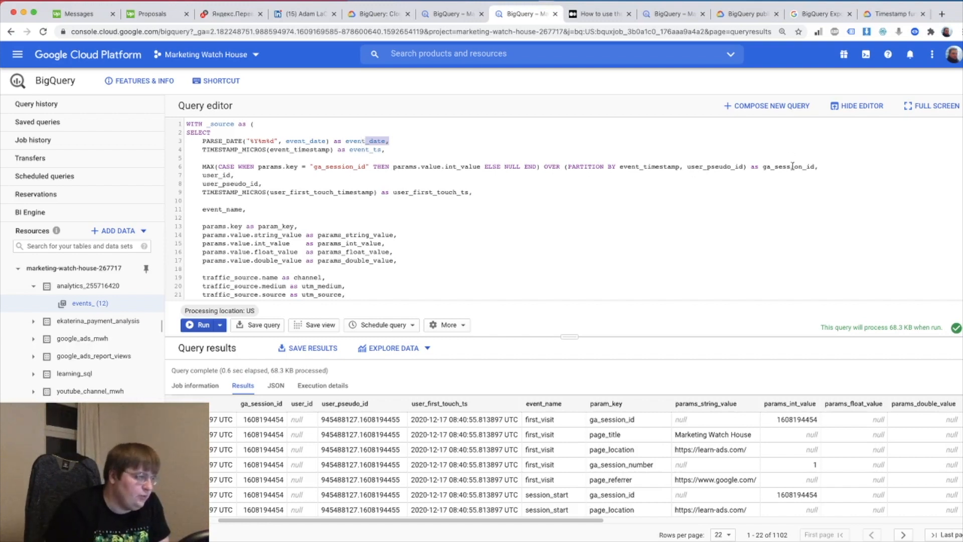
double_click(788, 166)
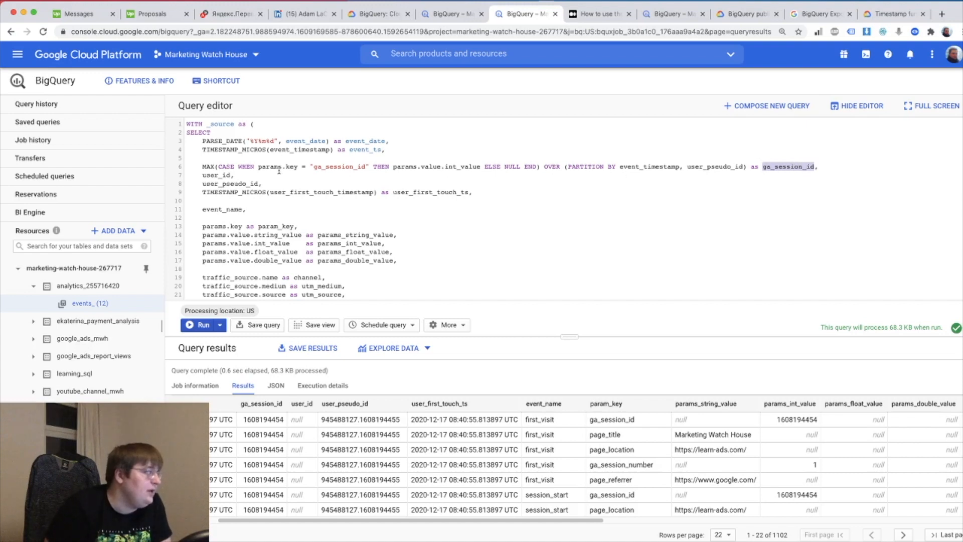
double_click(230, 183)
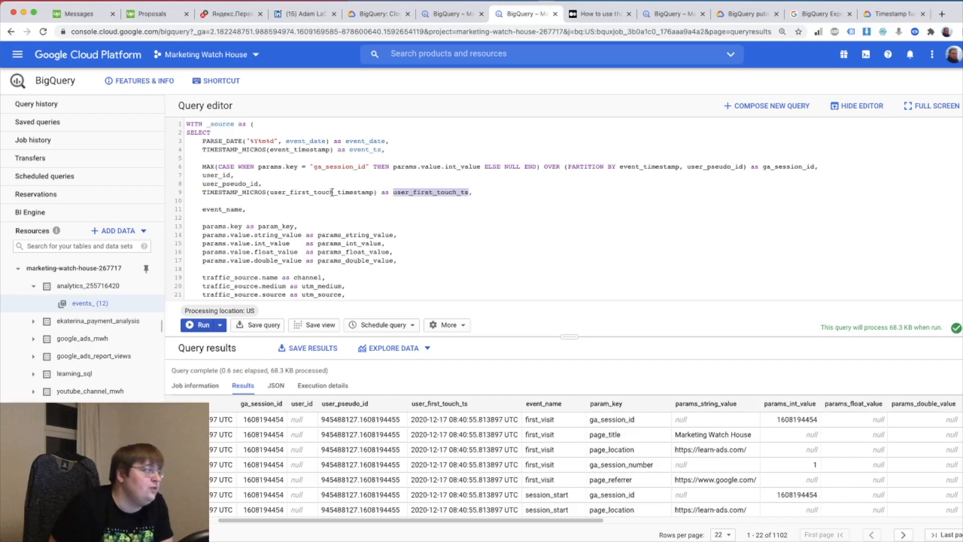
double_click(321, 192)
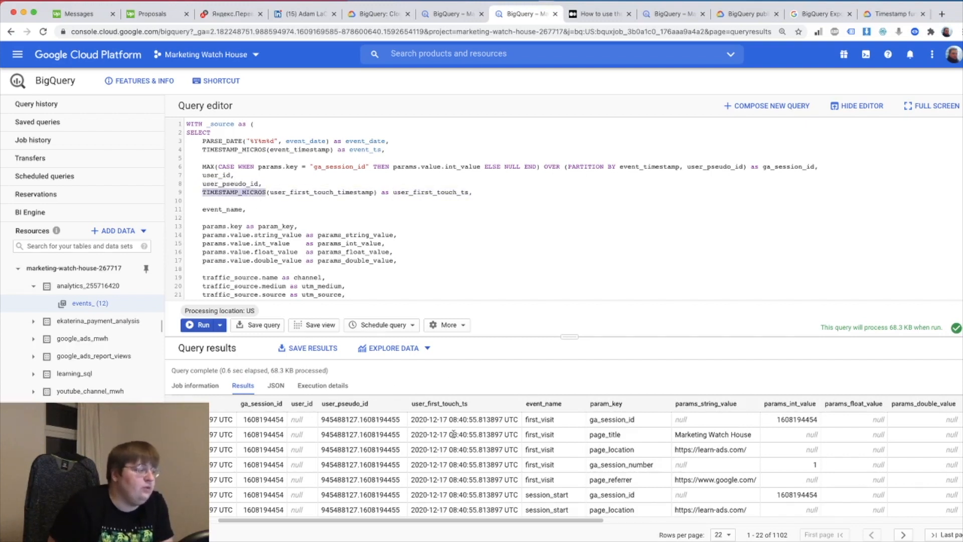
double_click(451, 434)
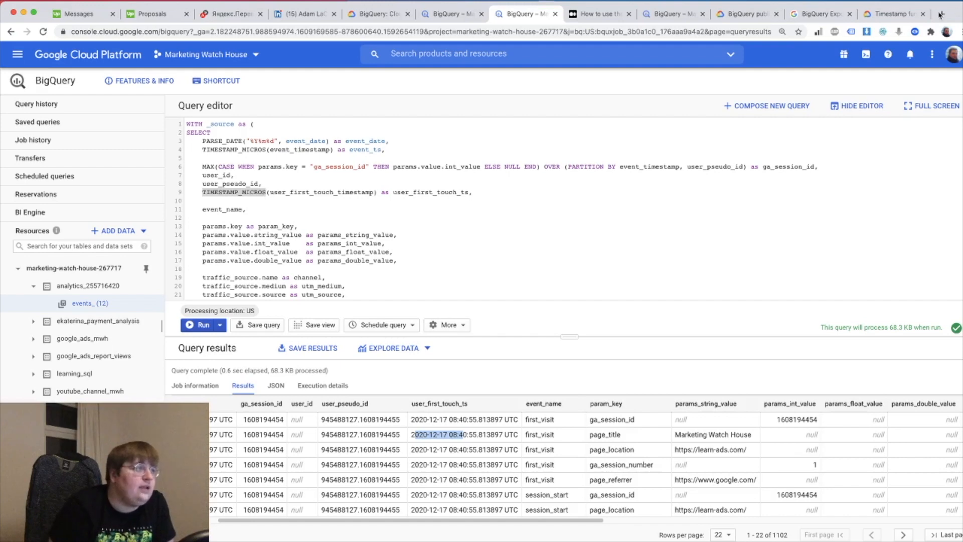
Step: Read the event field descriptions in the Firebase BigQuery Export schema, then return to BigQuery
left_click(819, 14)
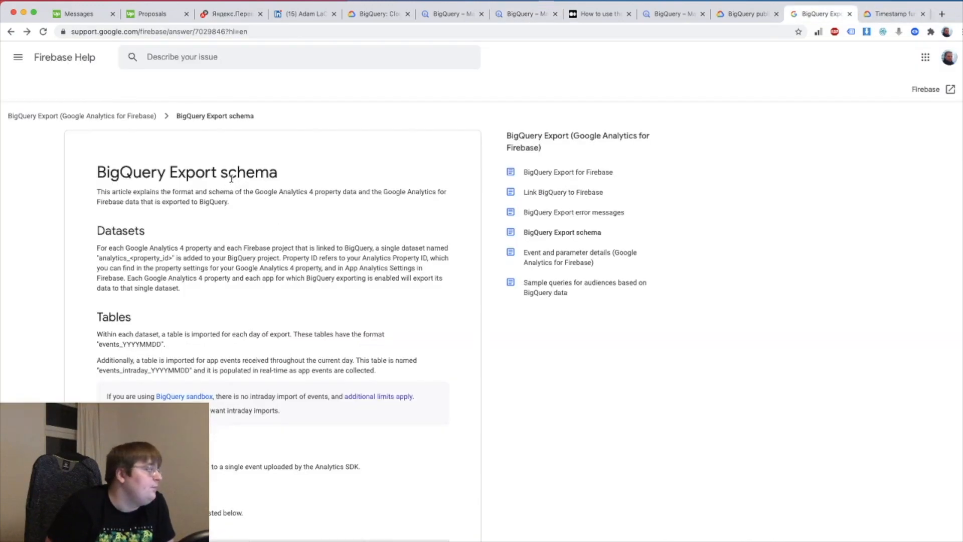
scroll("down", 3)
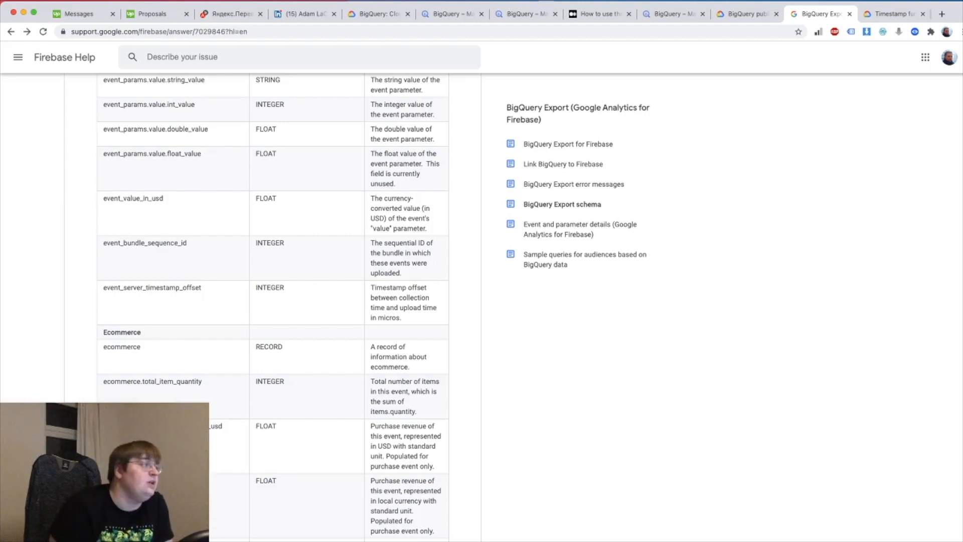
left_click(522, 13)
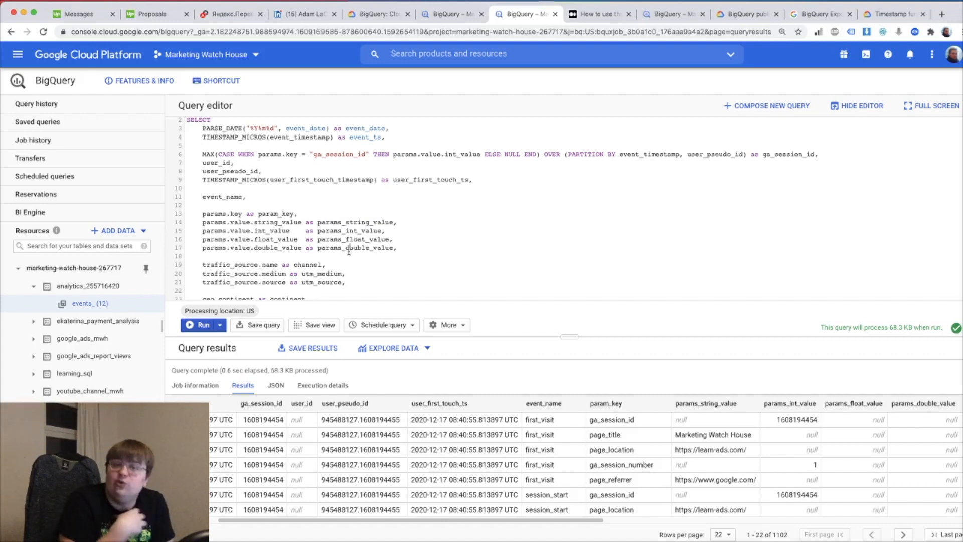
Step: Show the events_ table schema, scroll through its fields, and resume editing the query
scroll("down", 3)
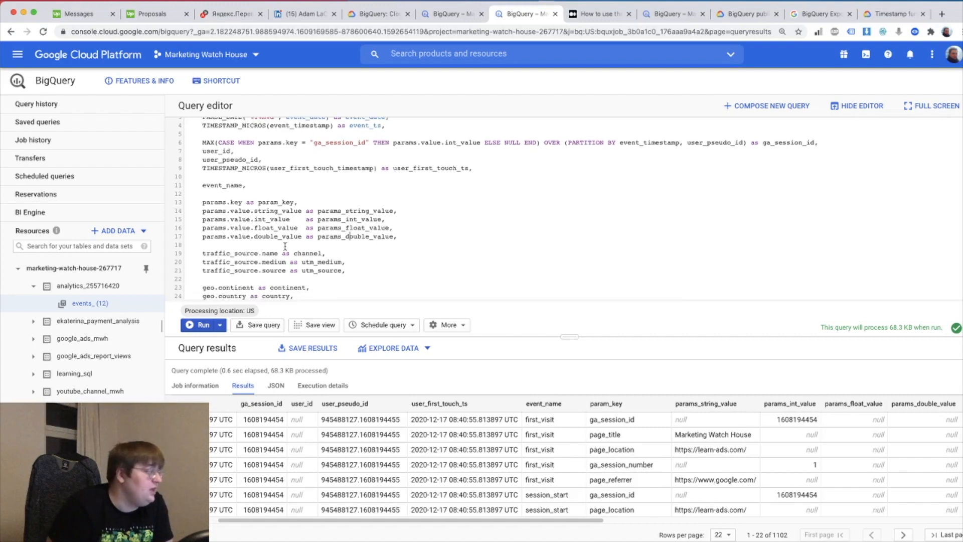
double_click(234, 253)
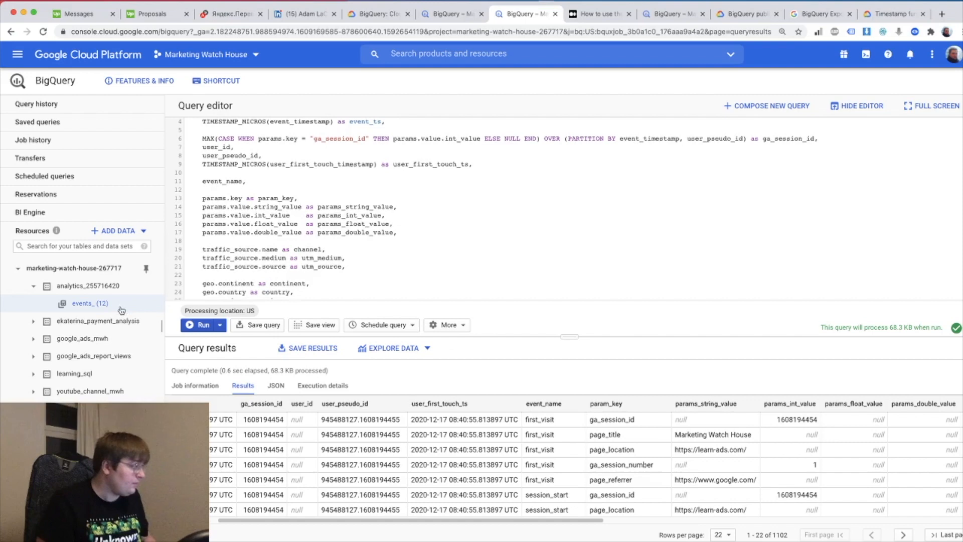
left_click(89, 303)
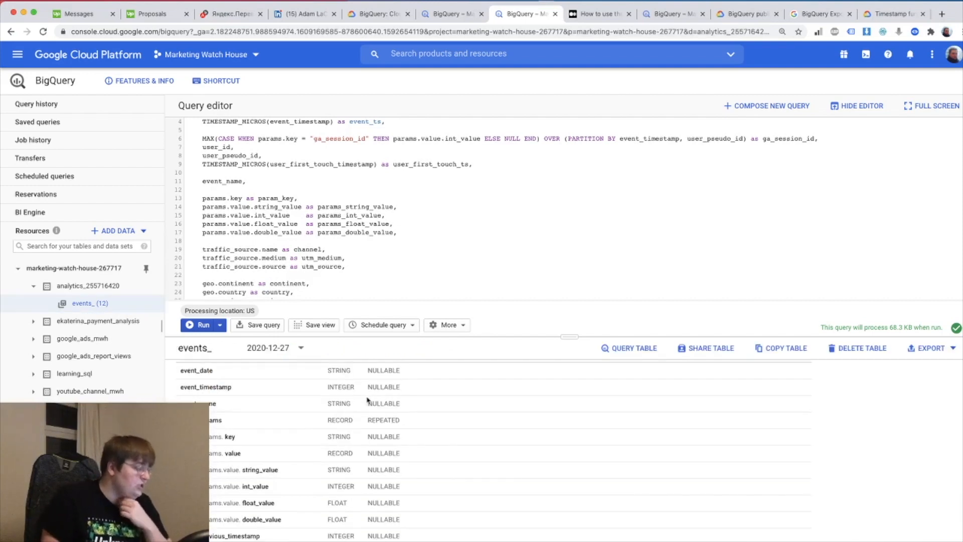
scroll("down", 3)
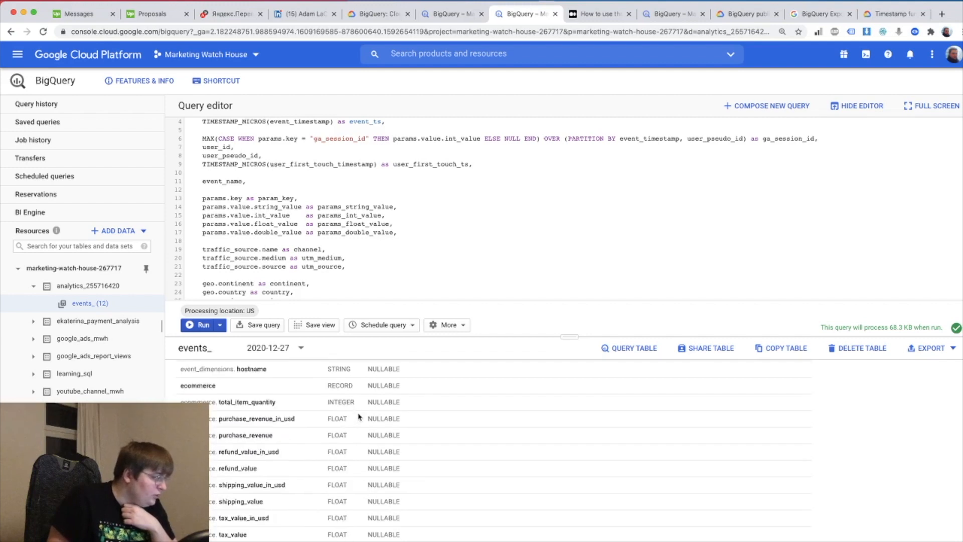
scroll("down", 3)
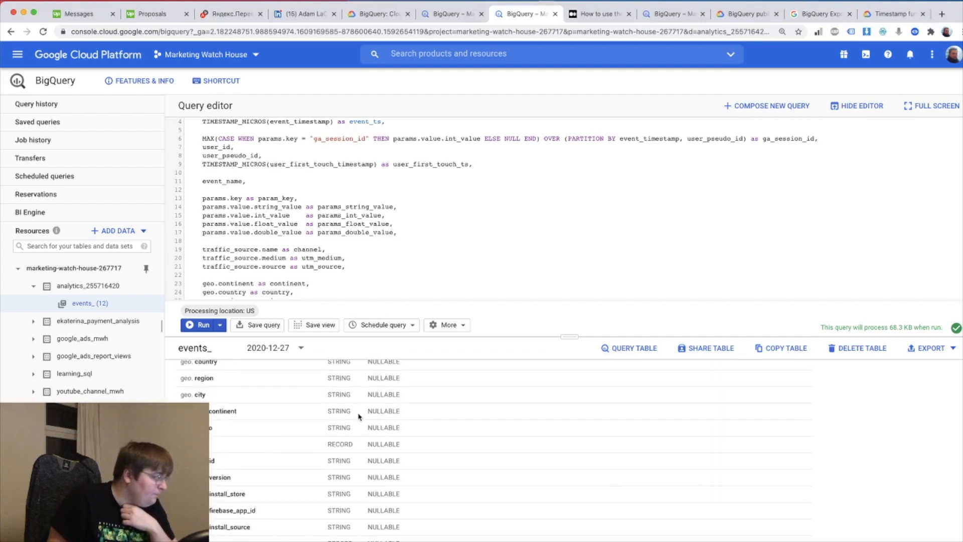
scroll("down", 3)
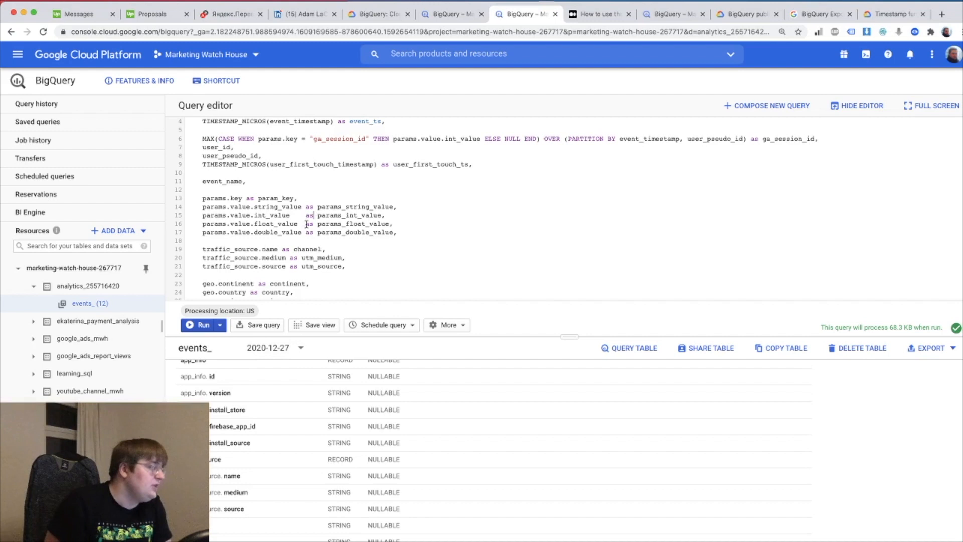
left_click(203, 324)
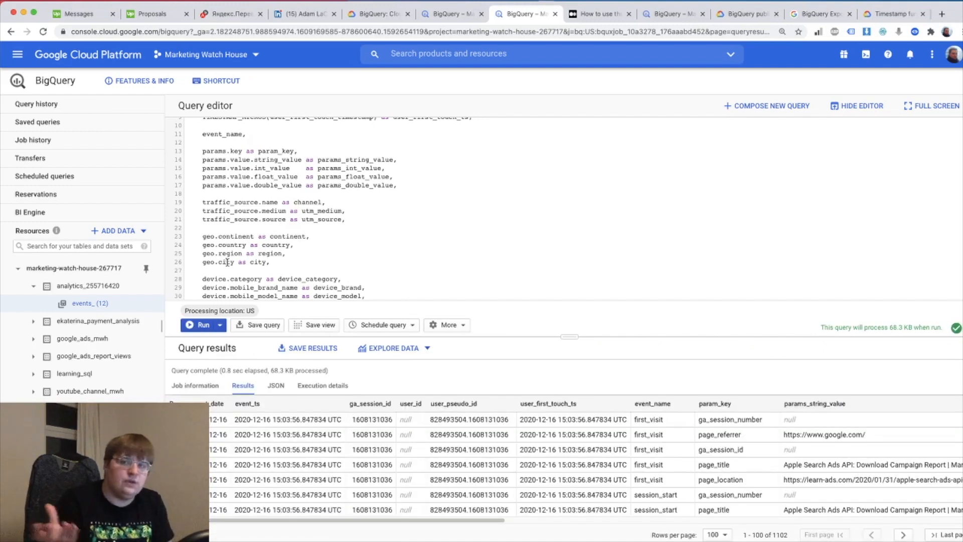
scroll("down", 3)
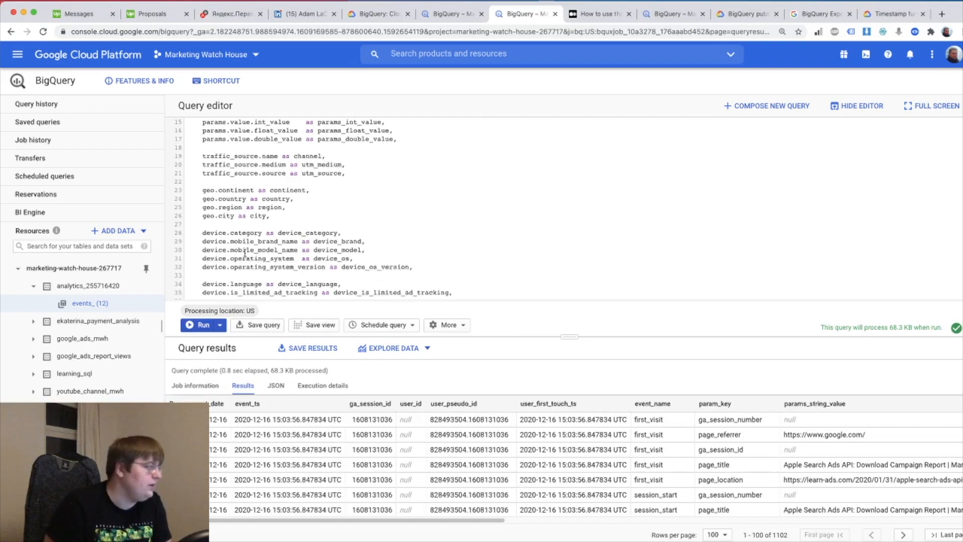
left_click_drag(202, 232, 412, 267)
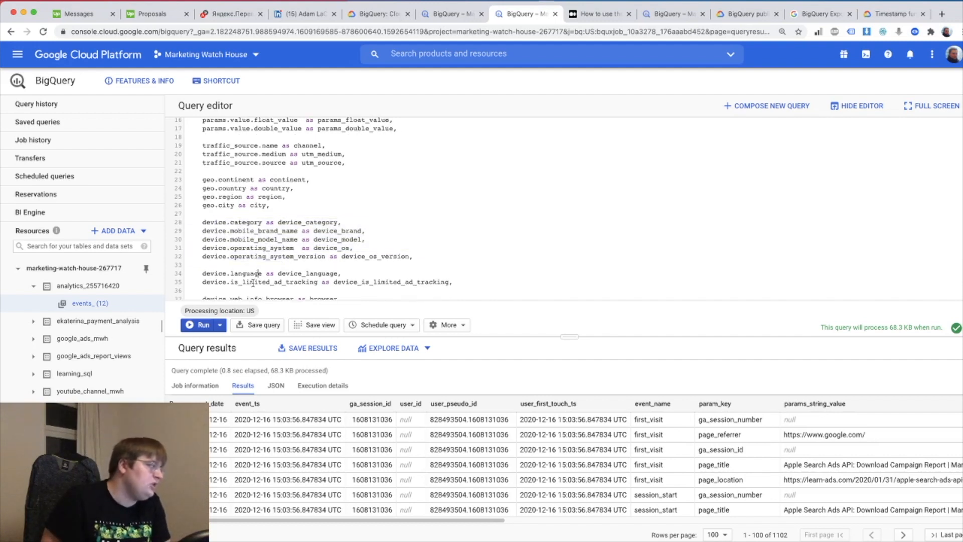
double_click(256, 282)
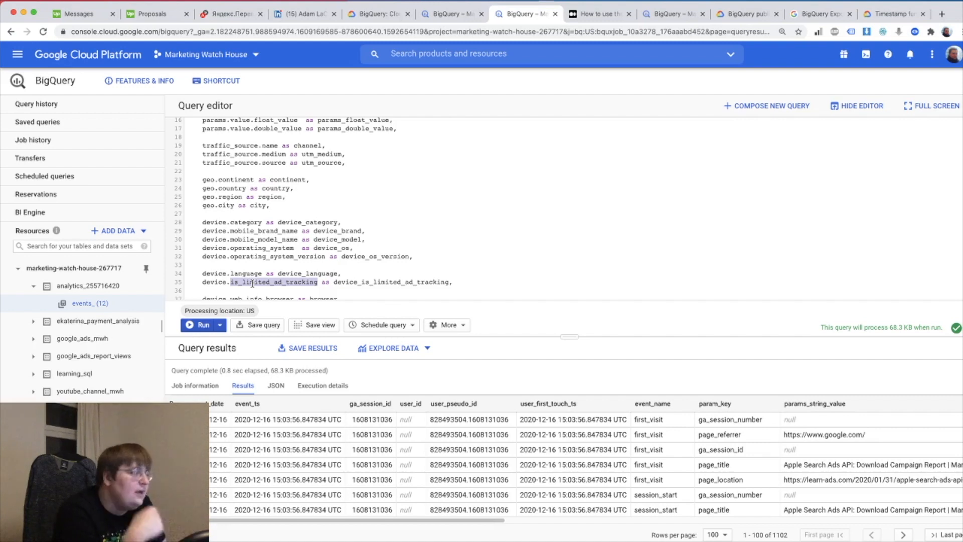
scroll("down", 3)
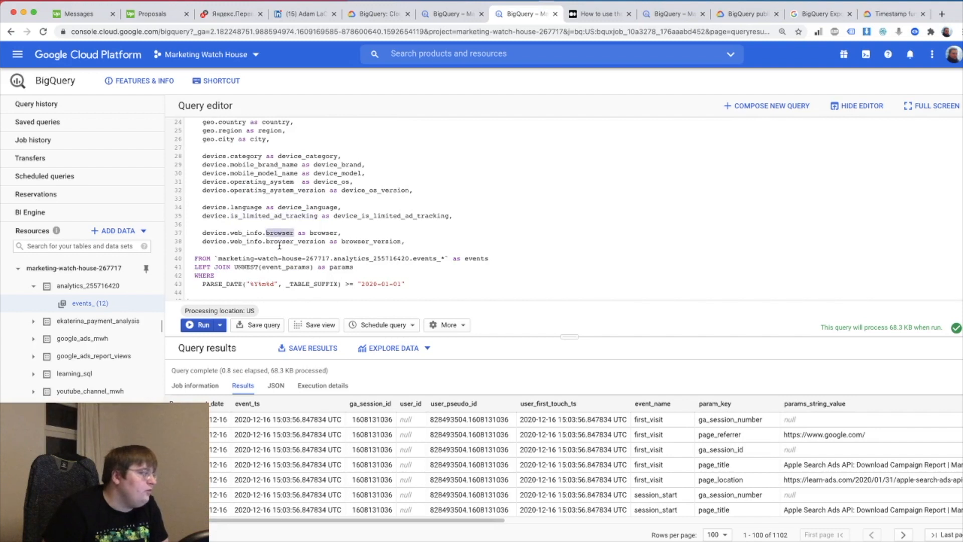
double_click(295, 242)
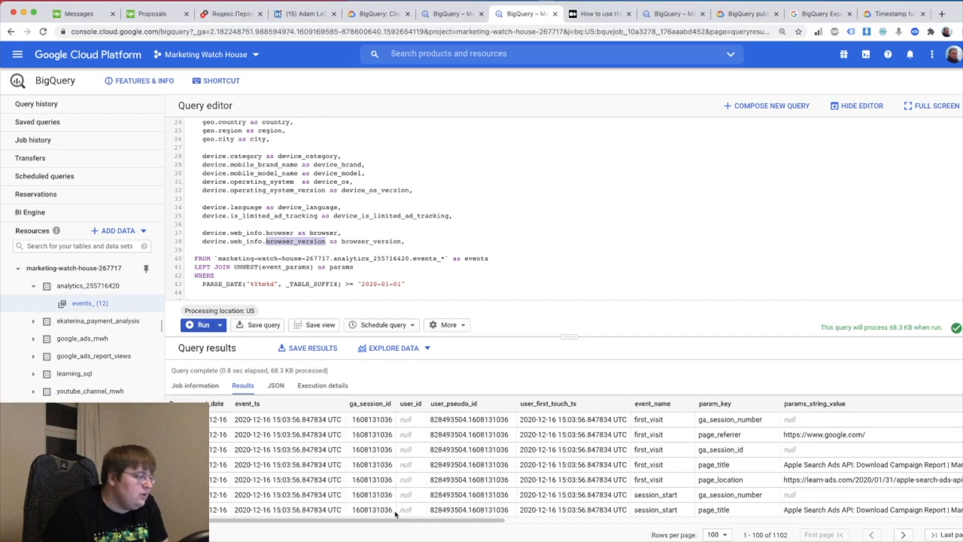
scroll("right", 3)
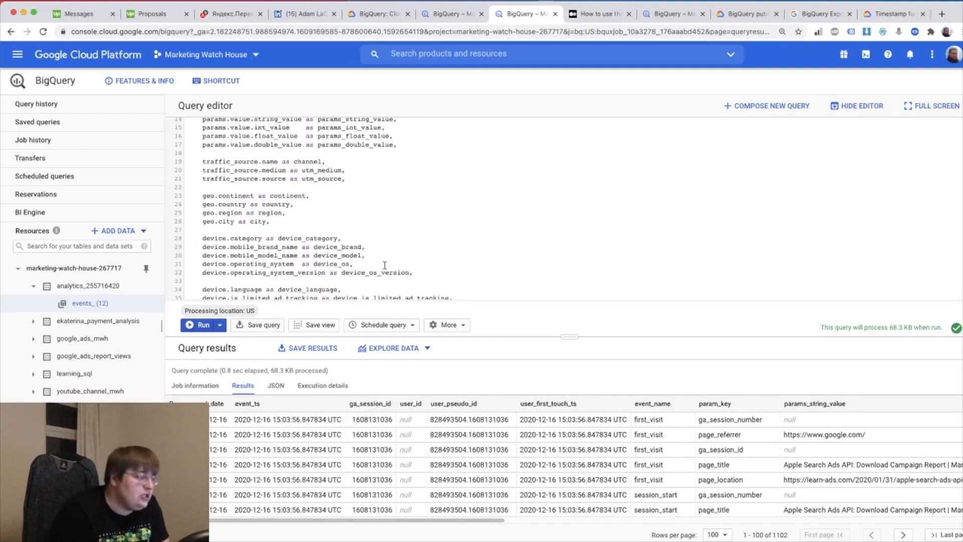
scroll("right", 3)
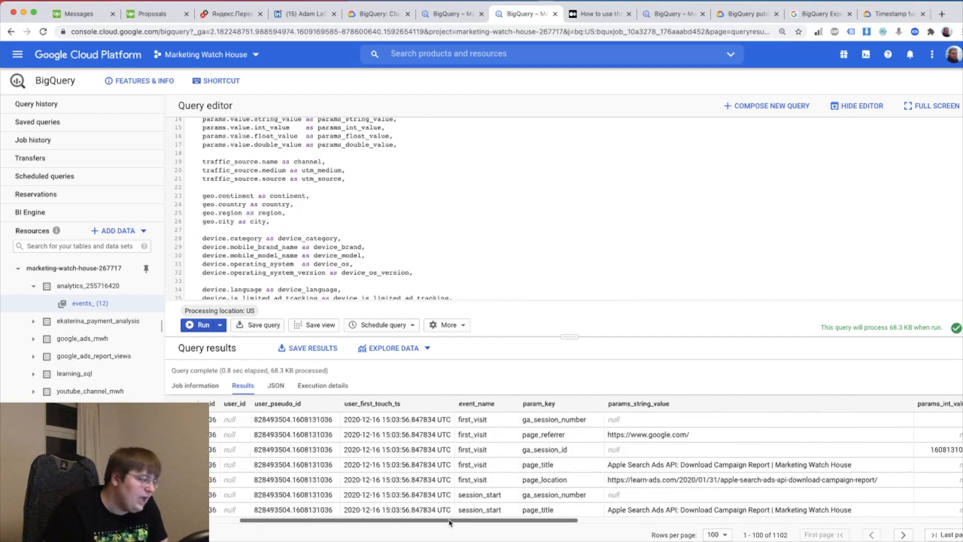
scroll("right", 3)
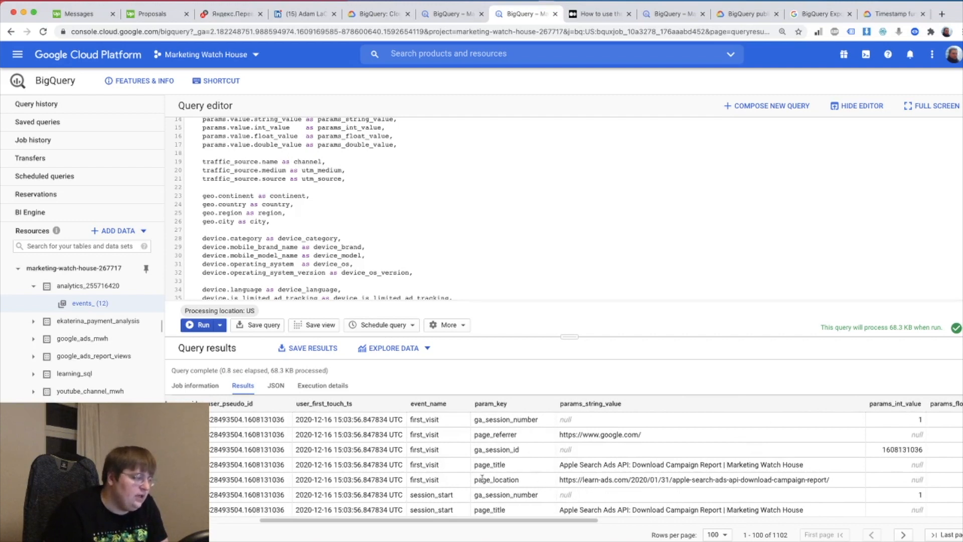
double_click(592, 480)
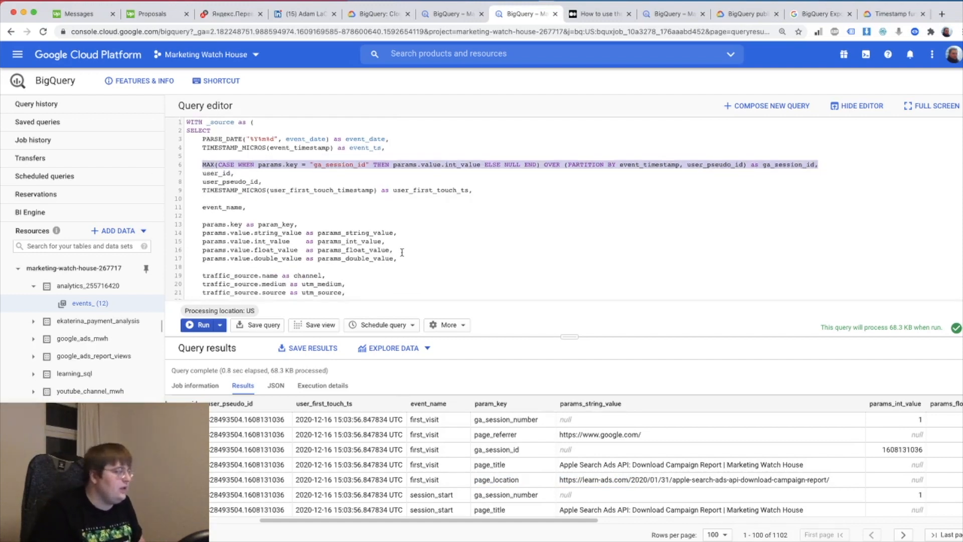
Step: Paste the ga_session_id MAX(CASE…) line, switch it to string_value, and alias it page_title
scroll("down", 3)
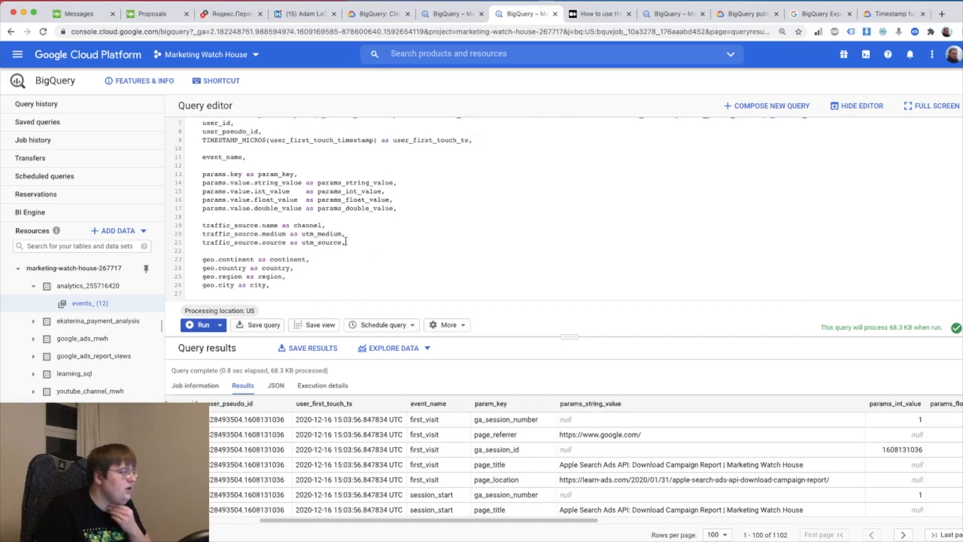
type("MAX(CASE WHEN params.key = \"ga_session_id\" THEN params.value.int_value ELSE NULL END) OVER (PARTITION BY event_timestamp, user_pseudo_id) as ga_session_id,")
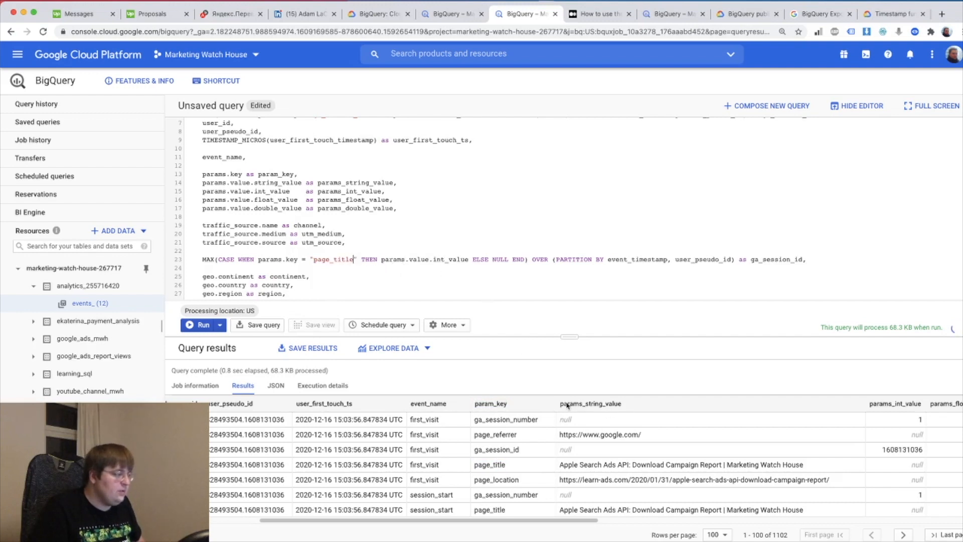
double_click(590, 403)
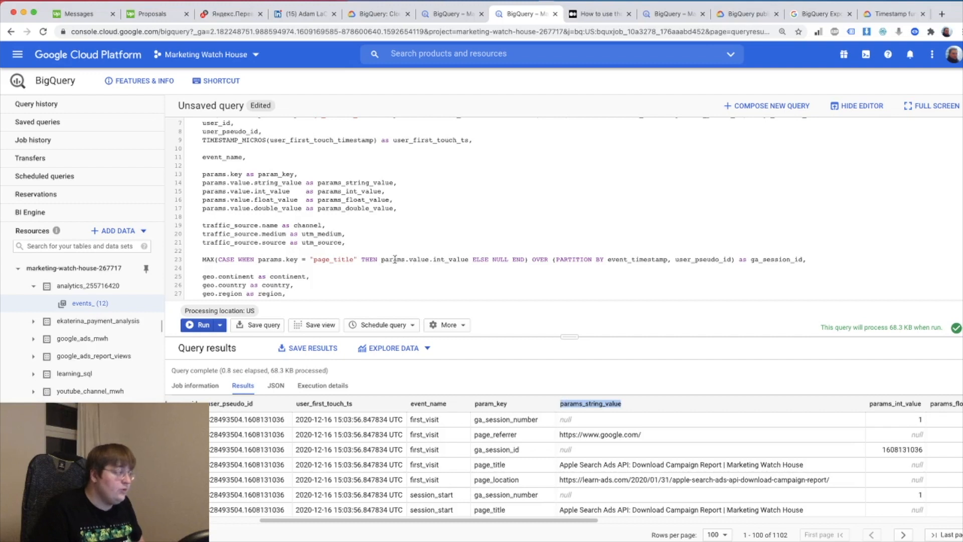
double_click(449, 259)
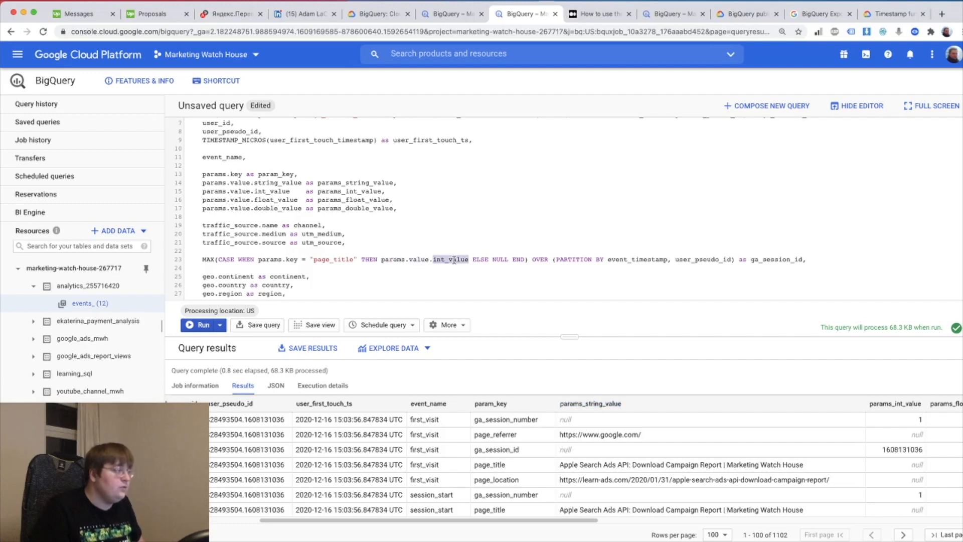
type("string_")
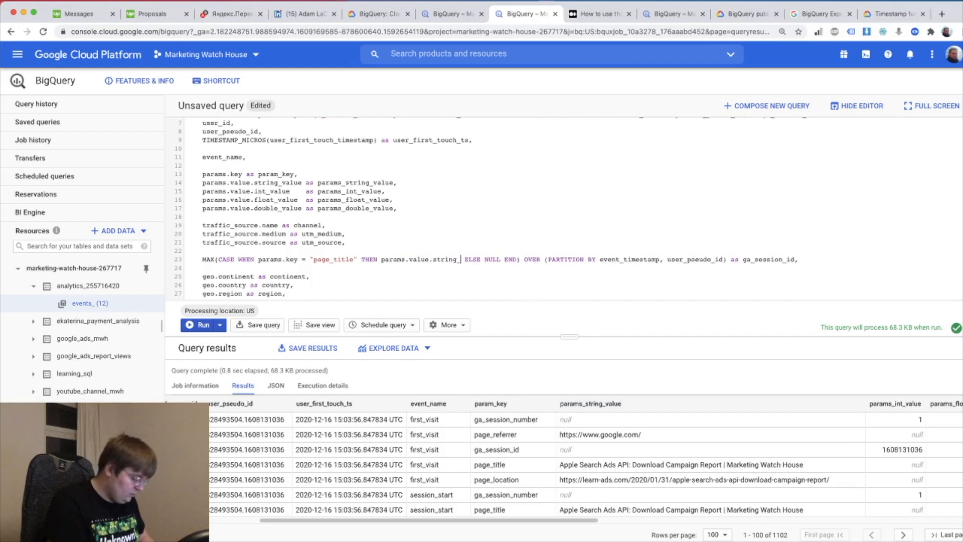
type("_value")
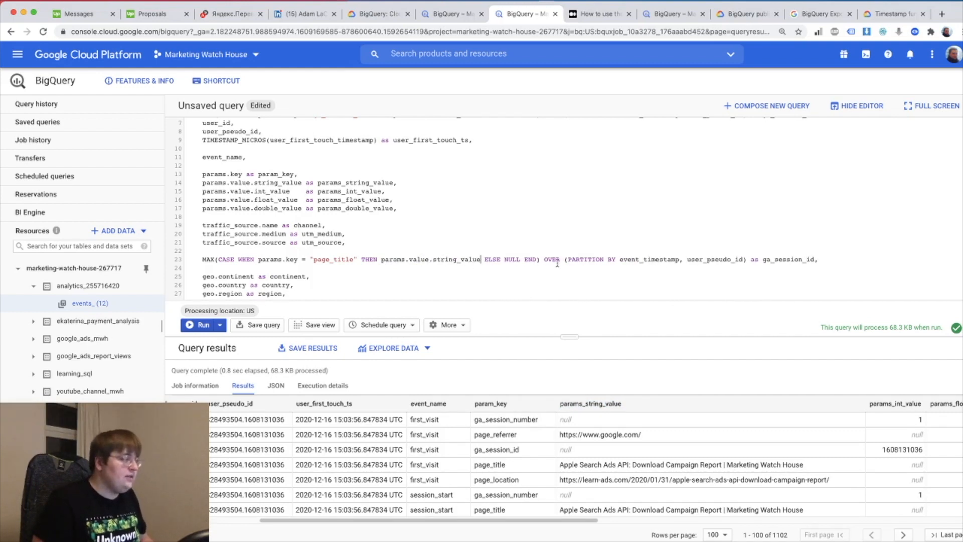
mouse_move(793, 259)
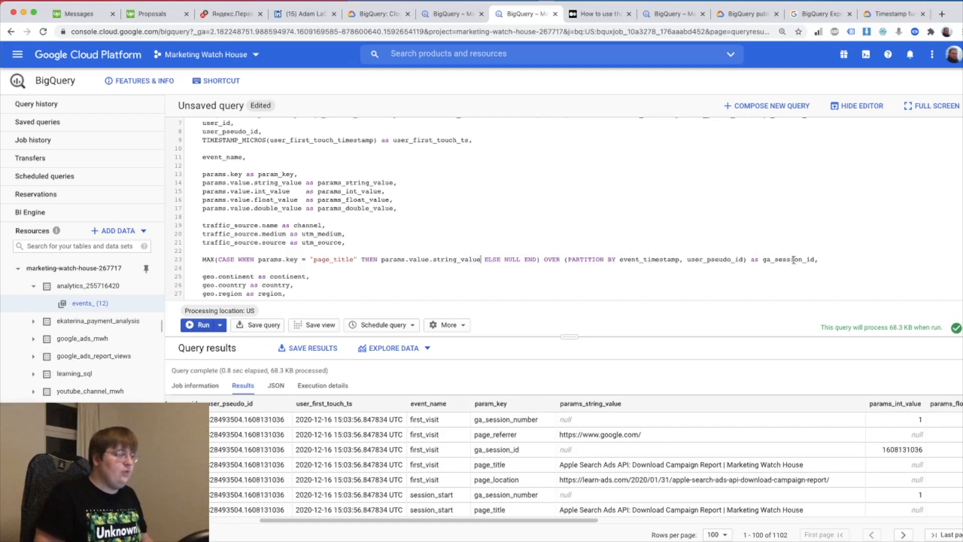
double_click(792, 260)
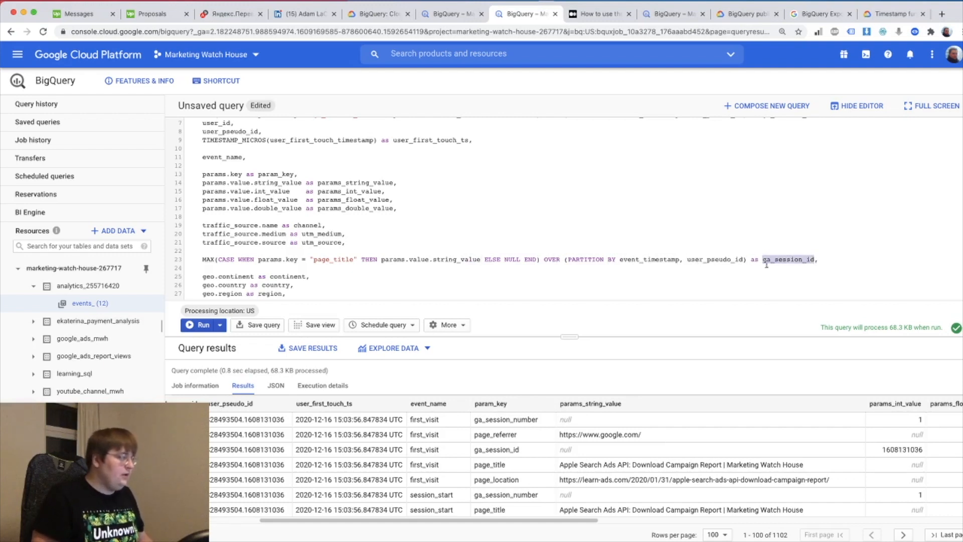
type("page_")
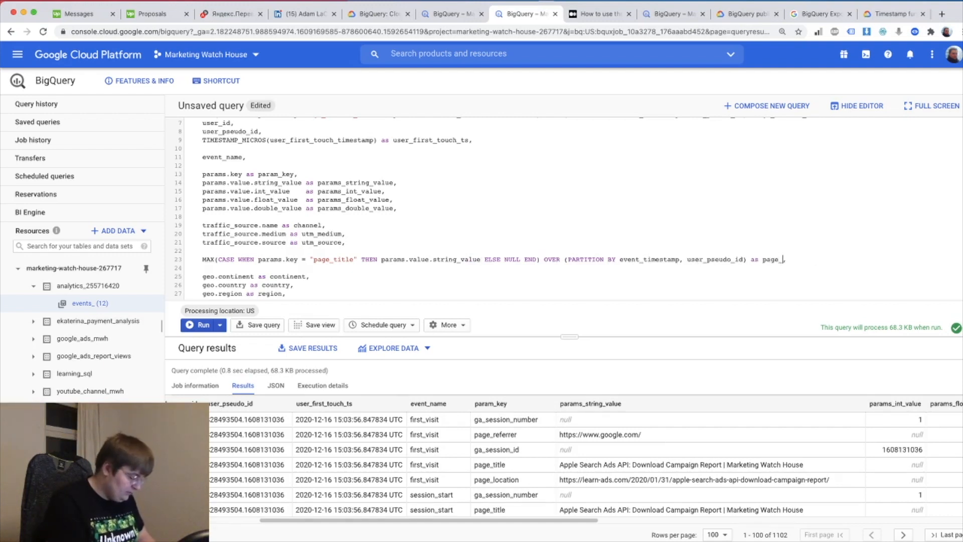
type("title,")
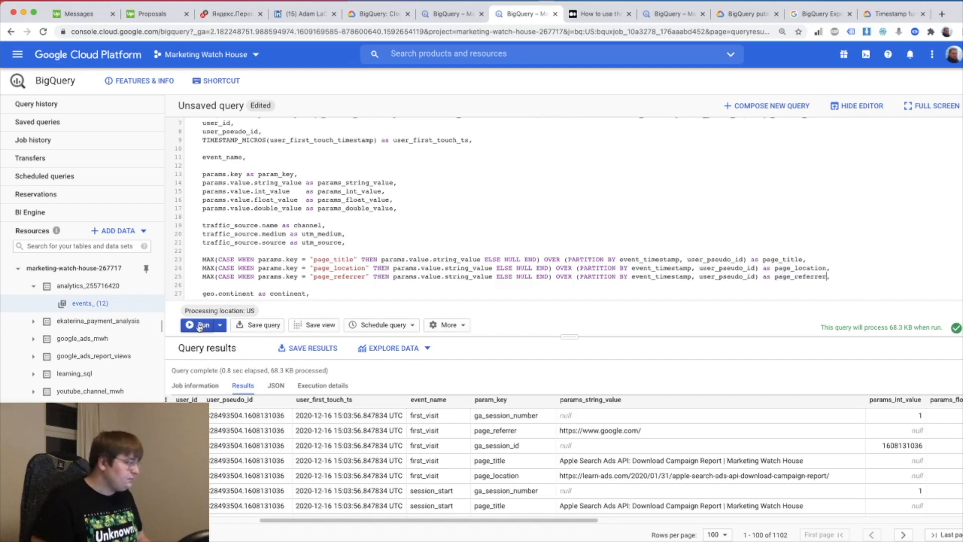
Step: Rerun the query and scroll through the page_title, page_location and page_referrer results
left_click(199, 324)
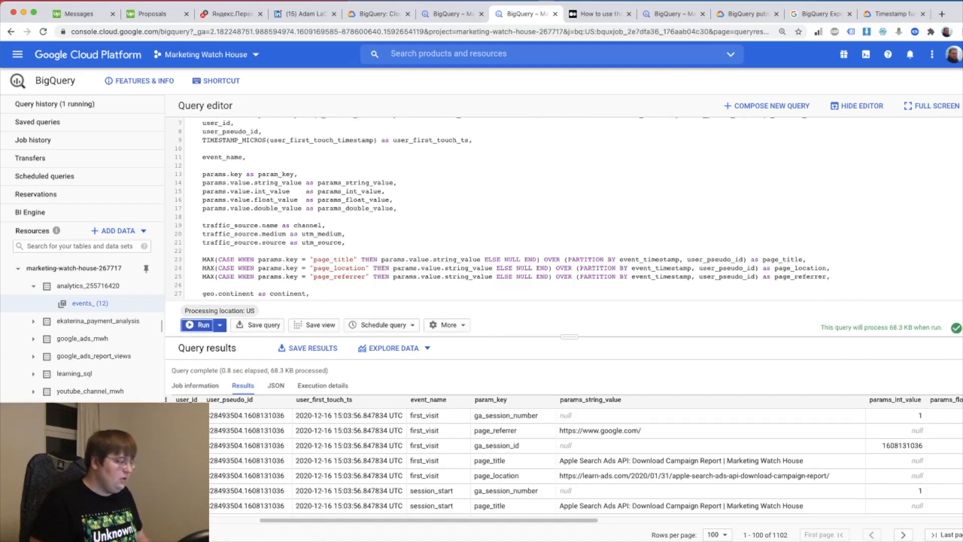
scroll("right", 3)
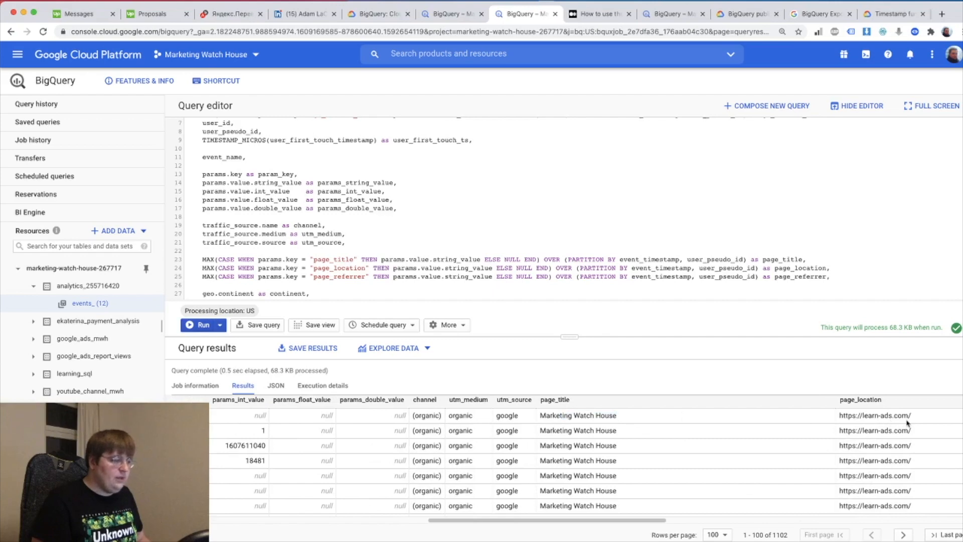
scroll("right", 3)
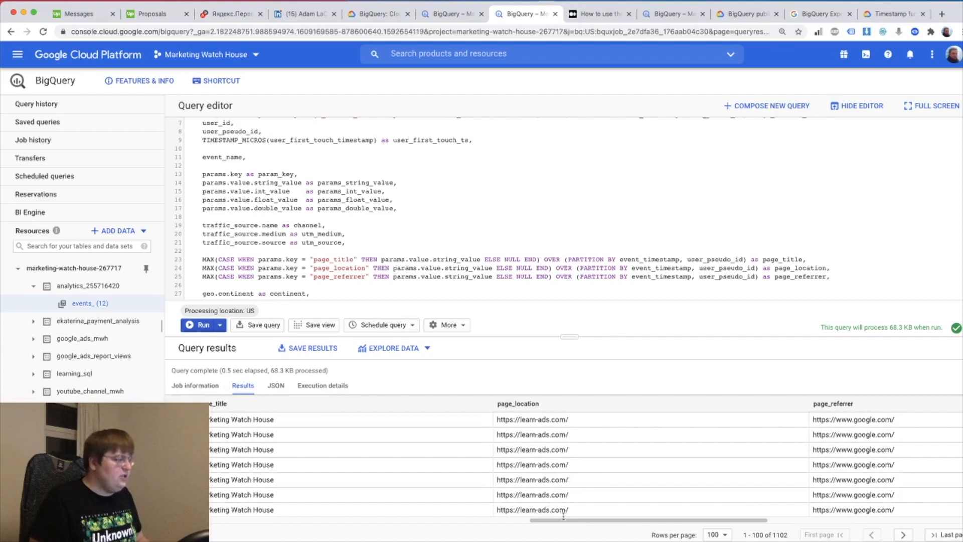
scroll("right", 3)
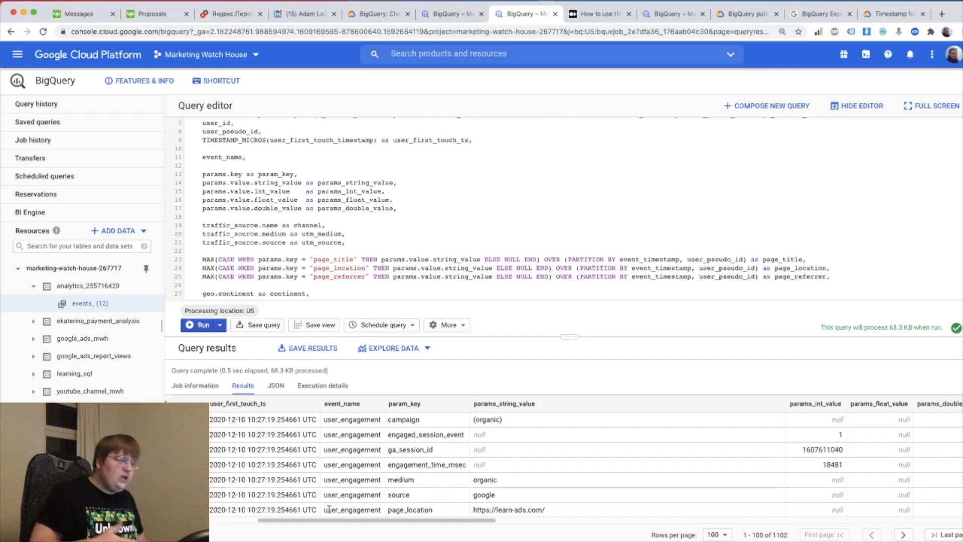
scroll("down", 3)
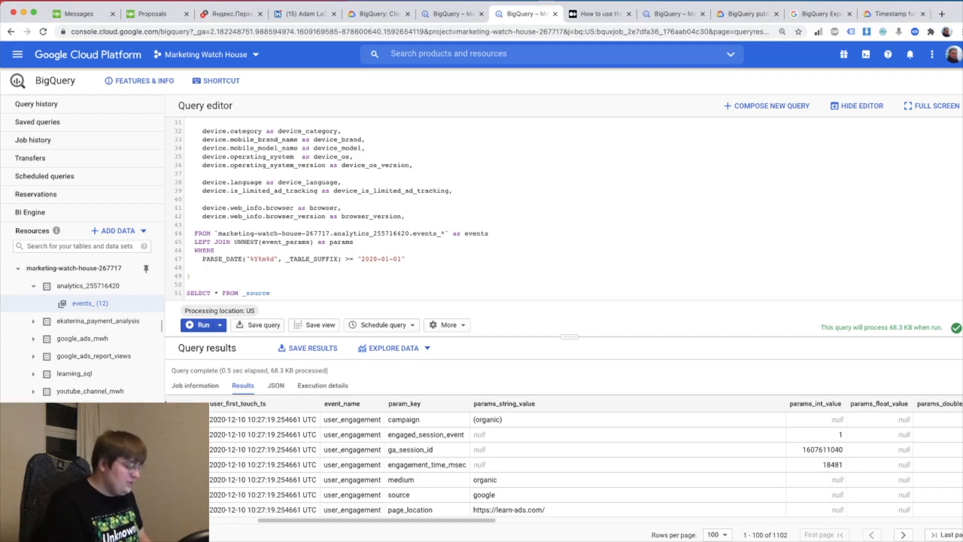
Step: Type ', event_aggregated as (' with a SELECT … FROM _source body after the _source CTE
type(", event_")
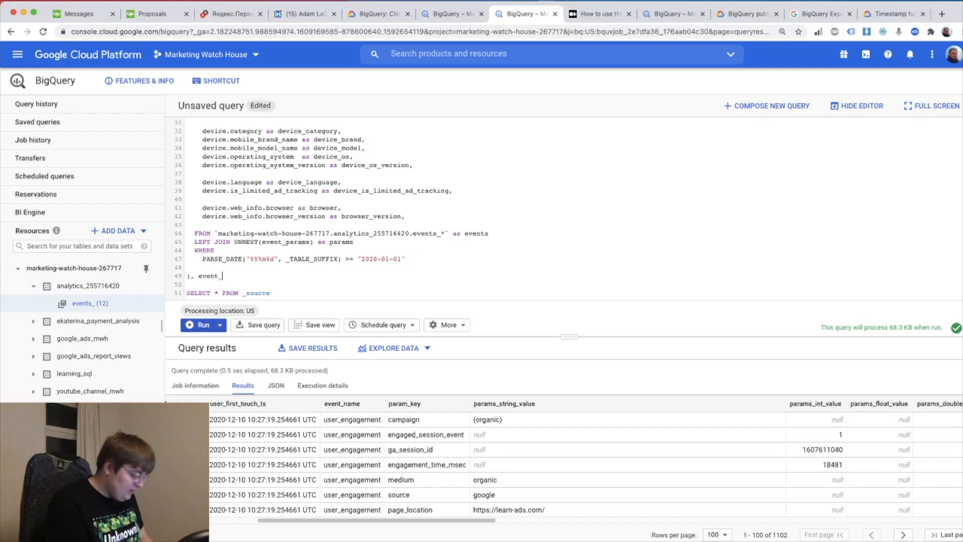
type("aggregated as (")
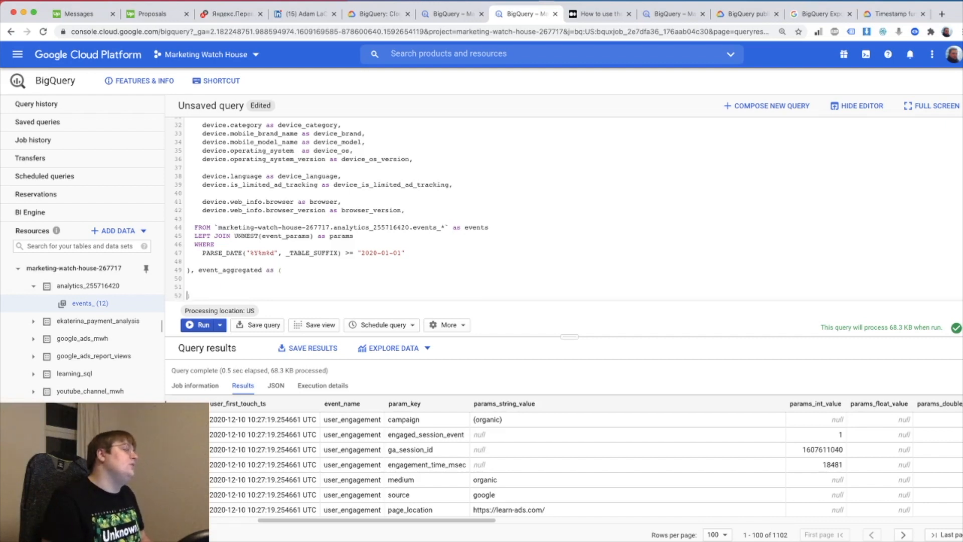
type("s")
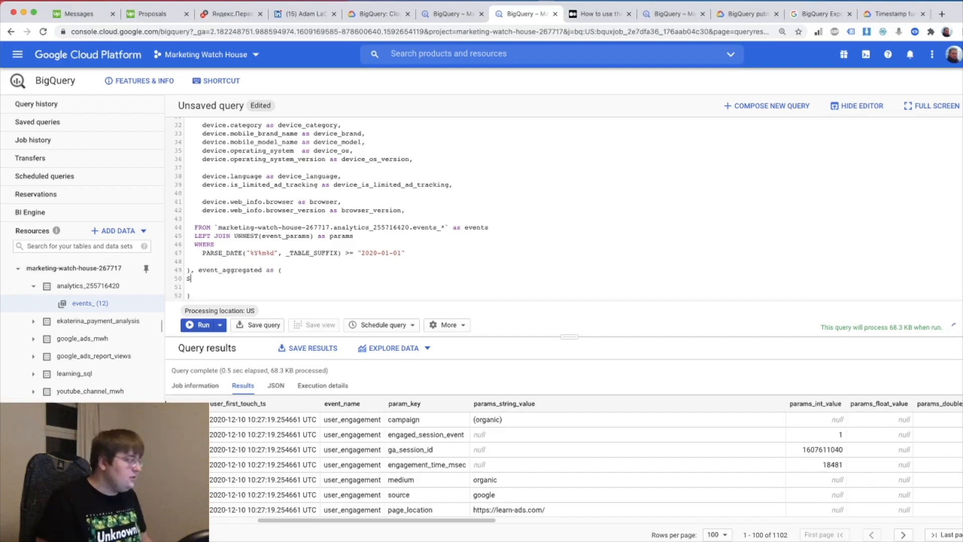
type("ELECT")
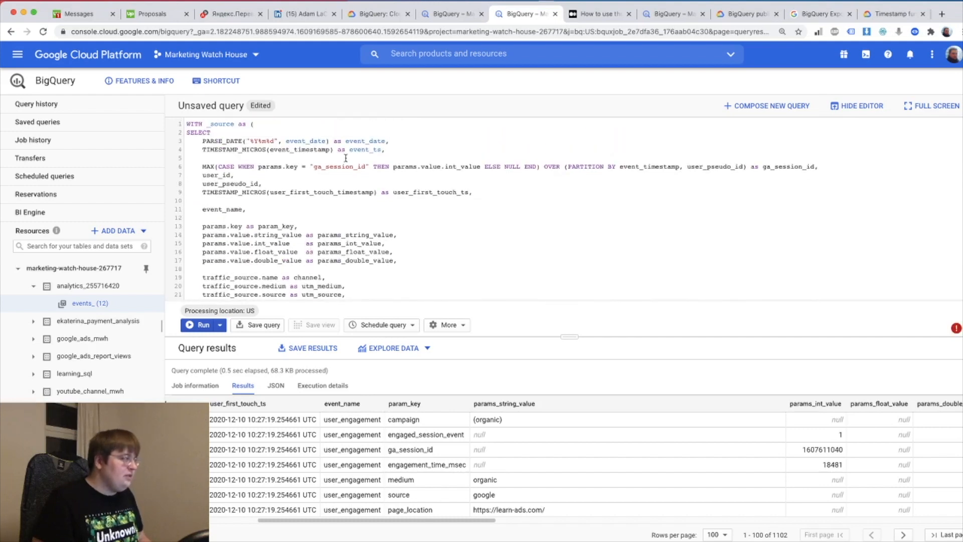
double_click(364, 149)
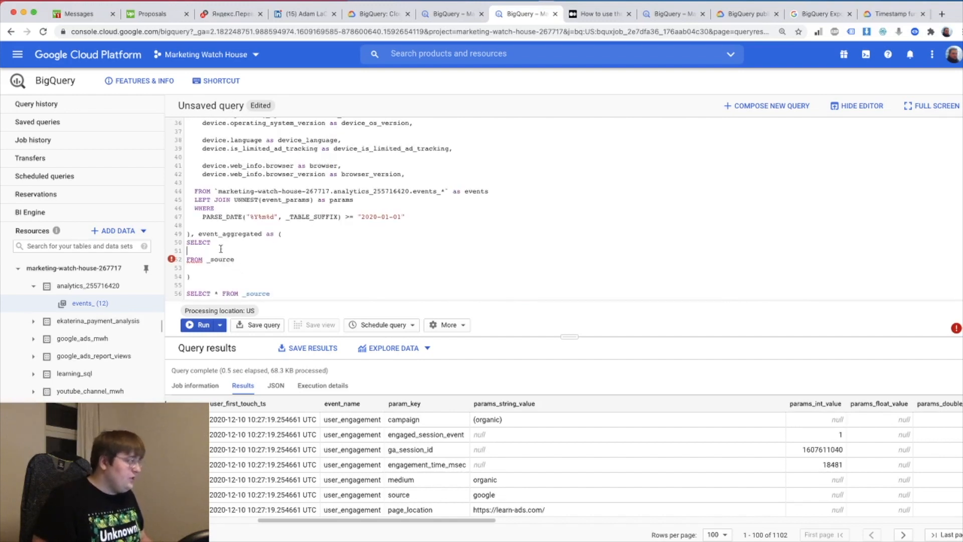
Step: List event_date, event_ts, ga_session_id and user_pseudo_id in event_aggregated's SELECT
type("event_date")
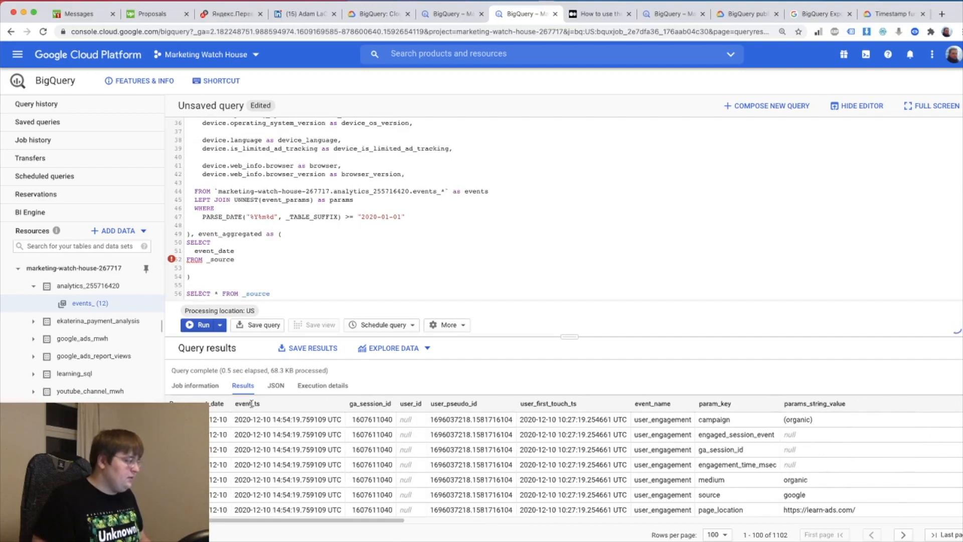
type(",")
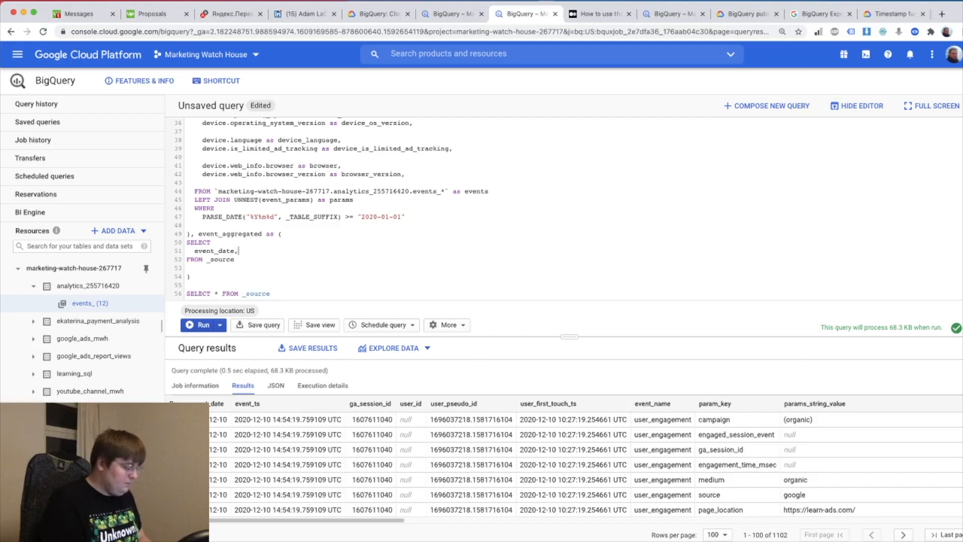
type("event_ts,")
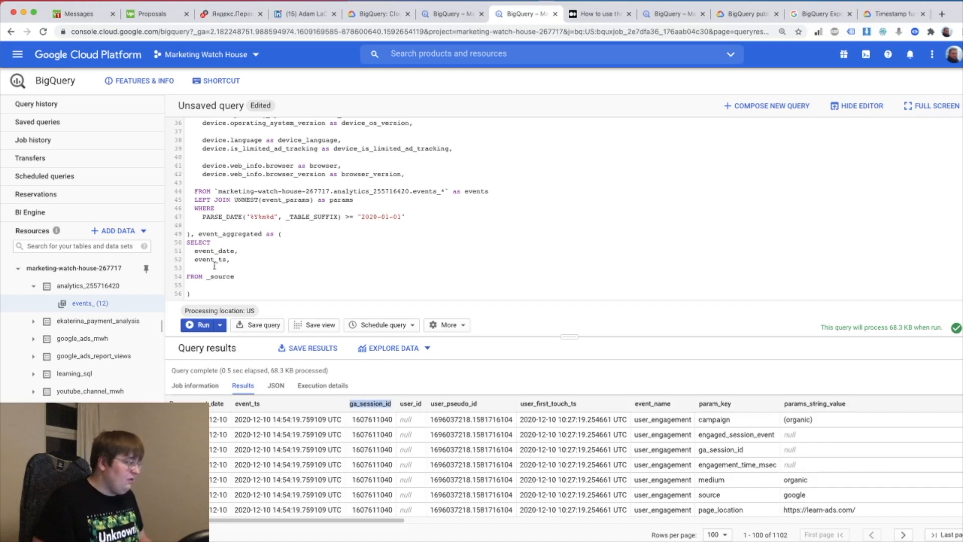
type("ga_session_id,")
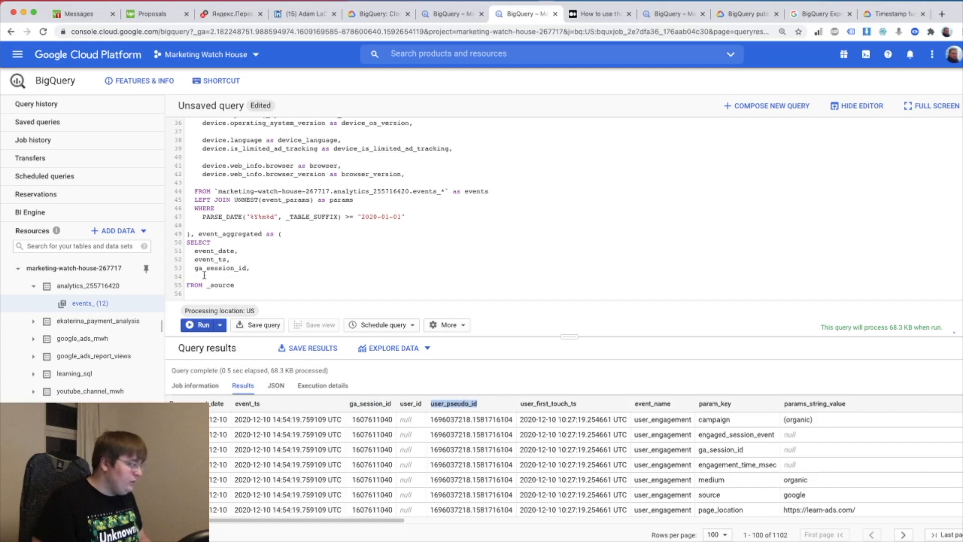
type("user_pseudo_id,")
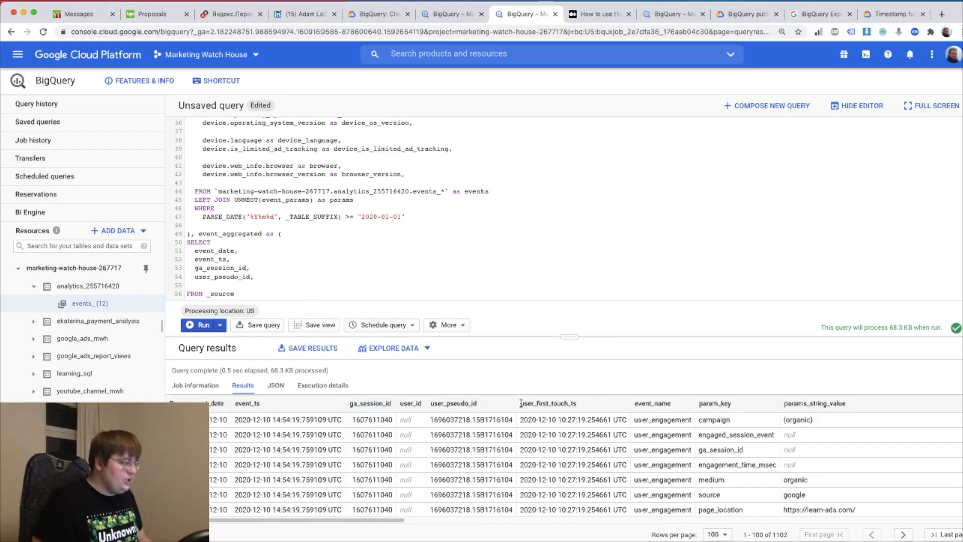
Step: Add user_first_touch_ts and event_name, using the results grid for the column names
double_click(548, 403)
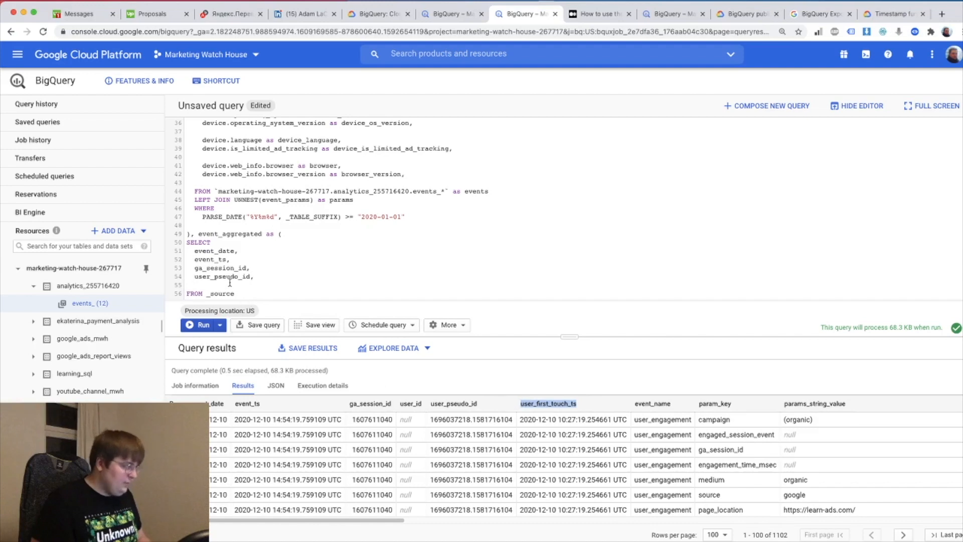
type("user_first_touch_ts,")
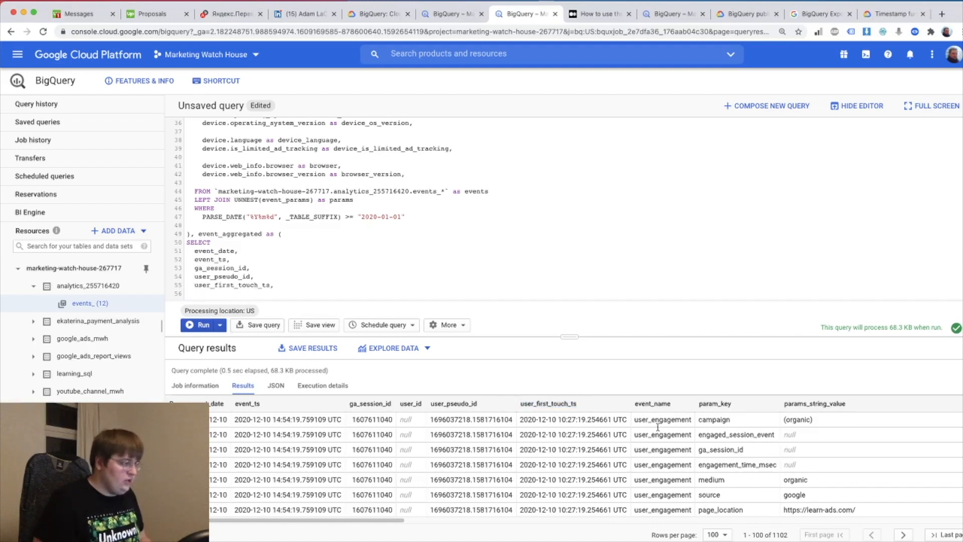
scroll("right", 3)
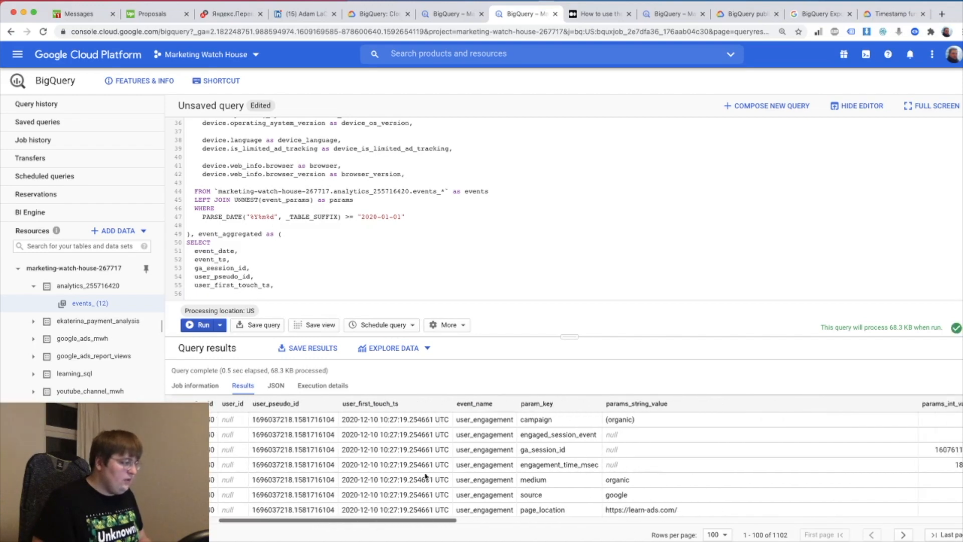
double_click(474, 404)
type("event_name")
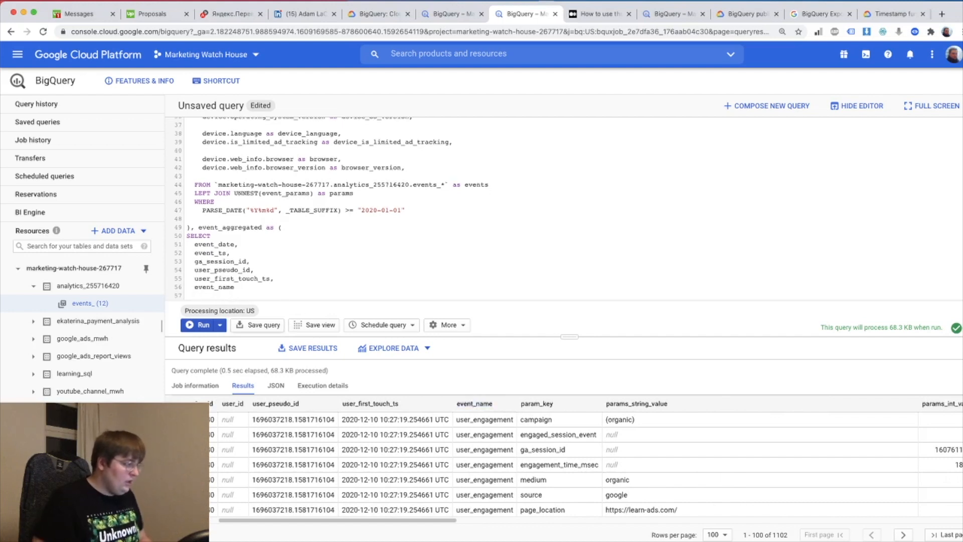
scroll("right", 3)
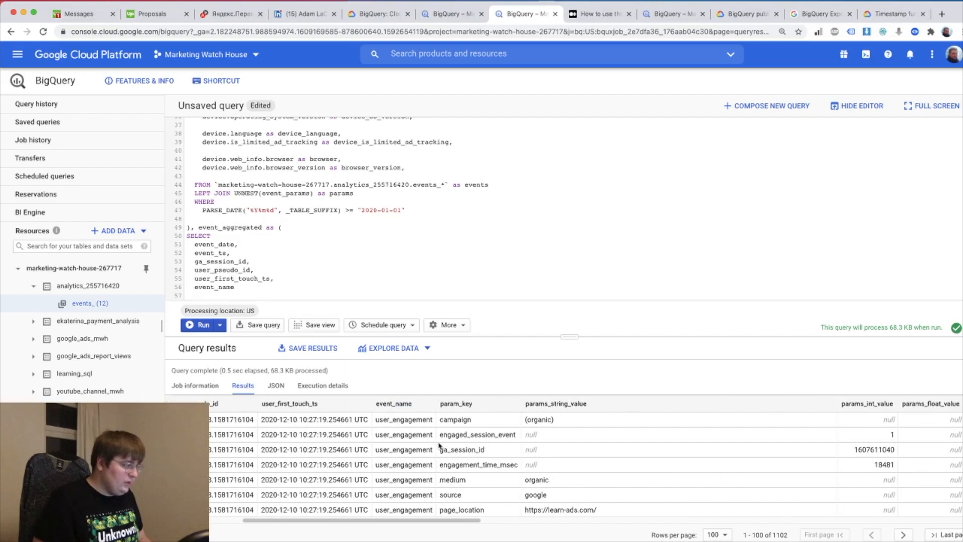
scroll("right", 3)
type("browser")
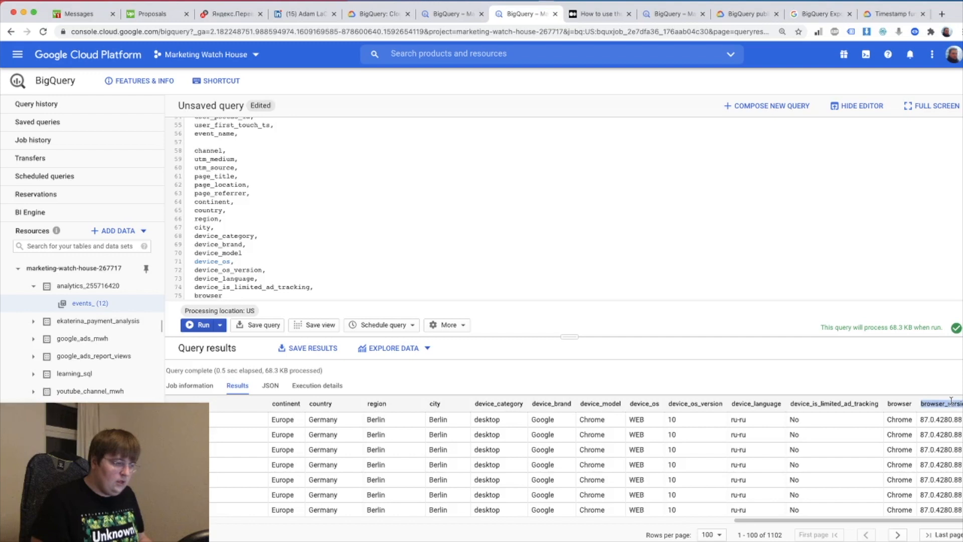
Step: Mark the six grouping columns and start wrapping channel and the remaining columns in MAX()
type(",")
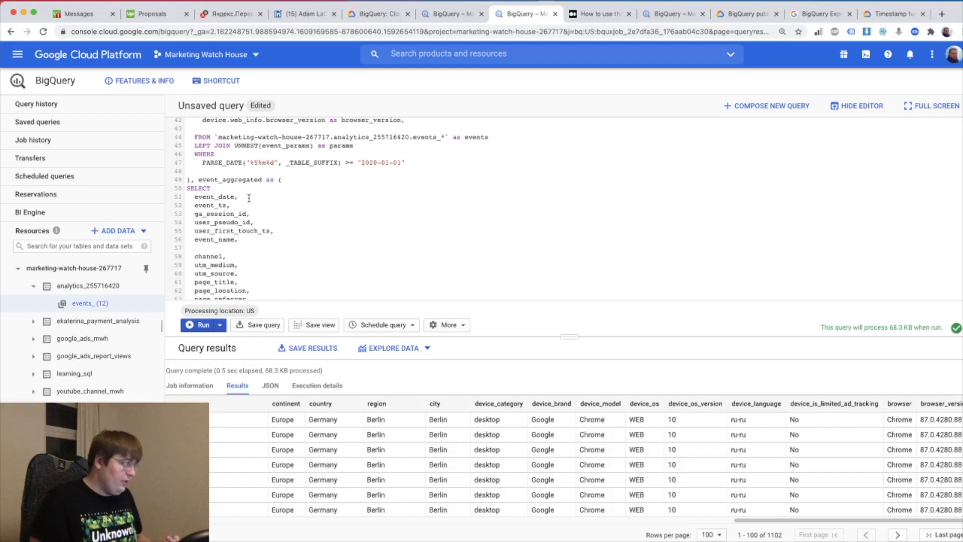
mouse_move(256, 214)
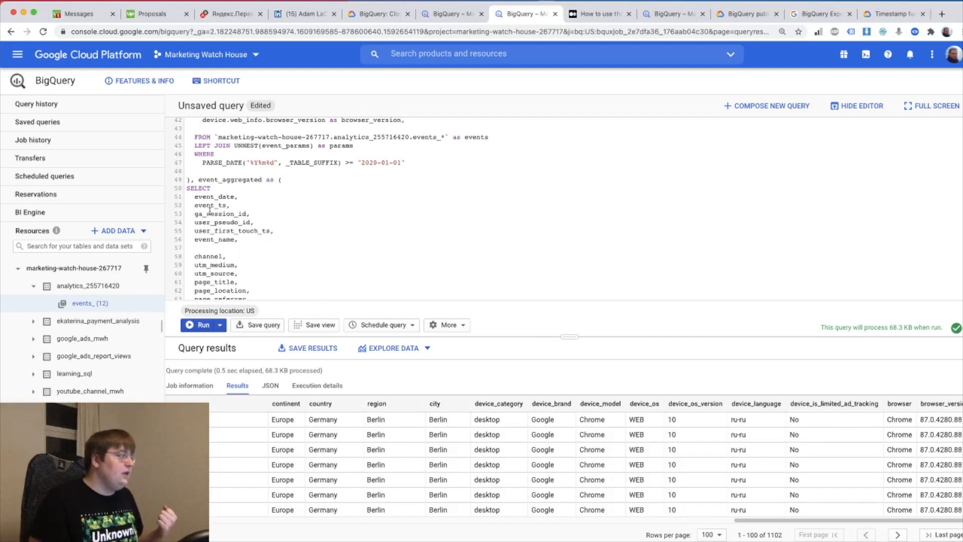
left_click_drag(194, 196, 239, 238)
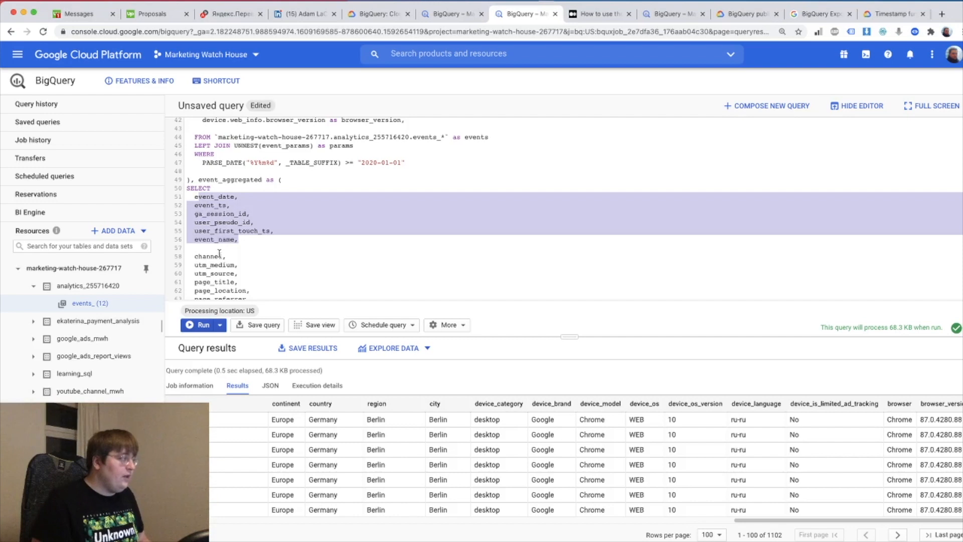
scroll("down", 3)
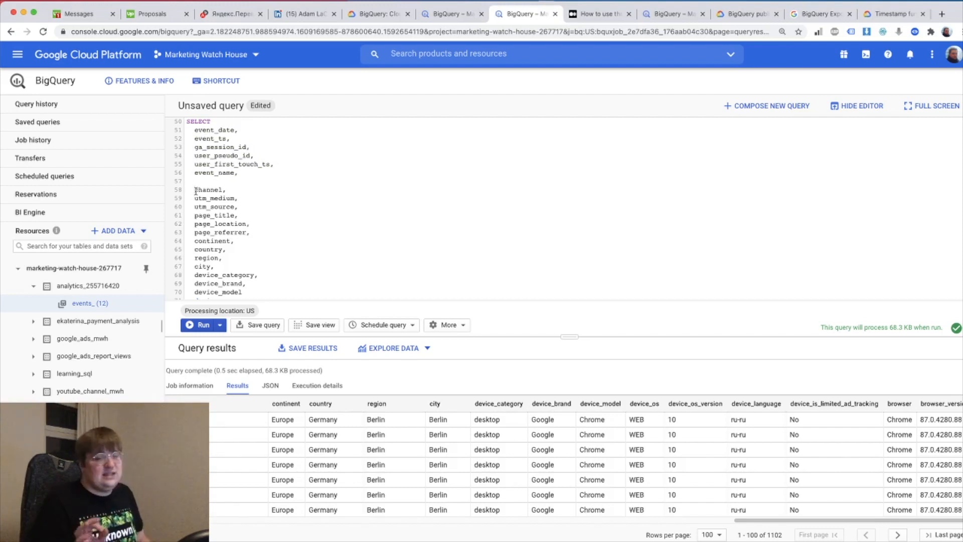
type("MAX(")
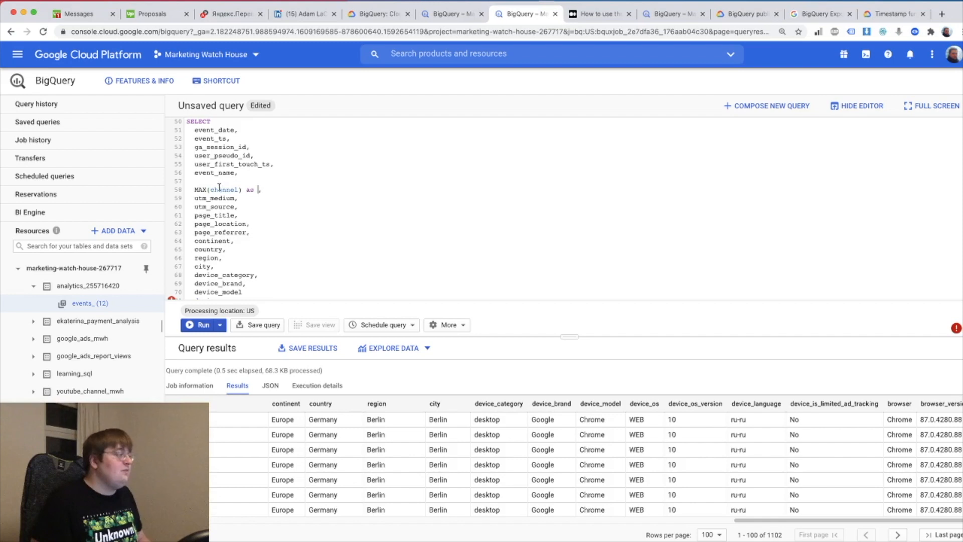
type("channel")
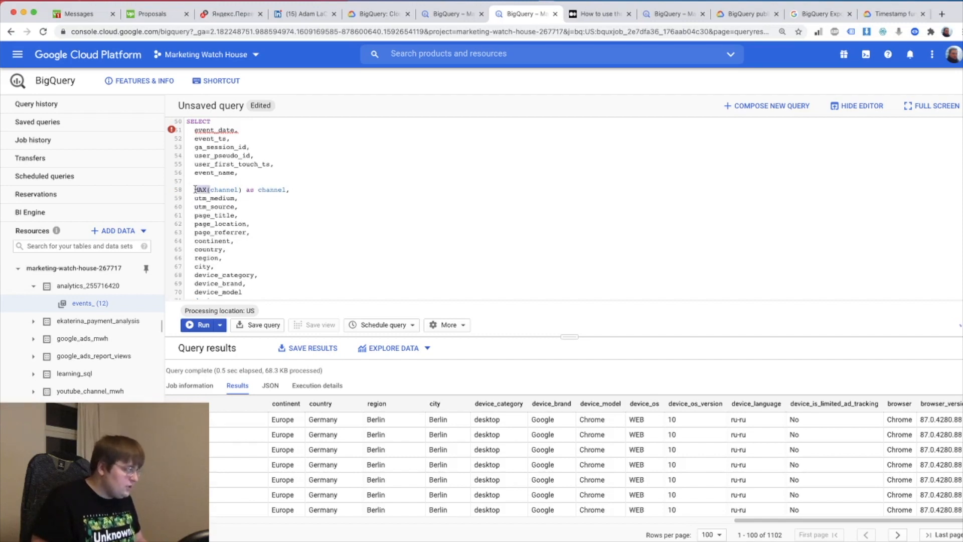
type("MAX(")
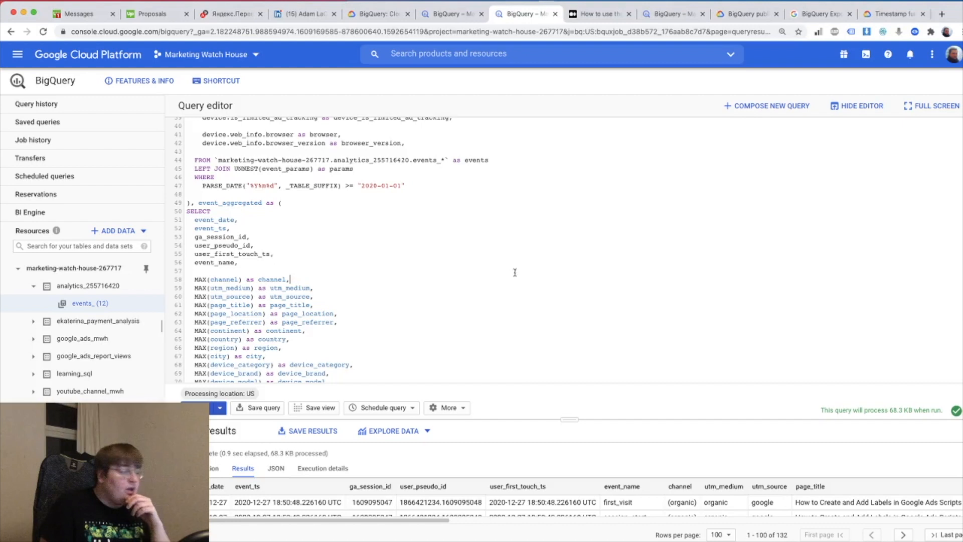
scroll("down", 3)
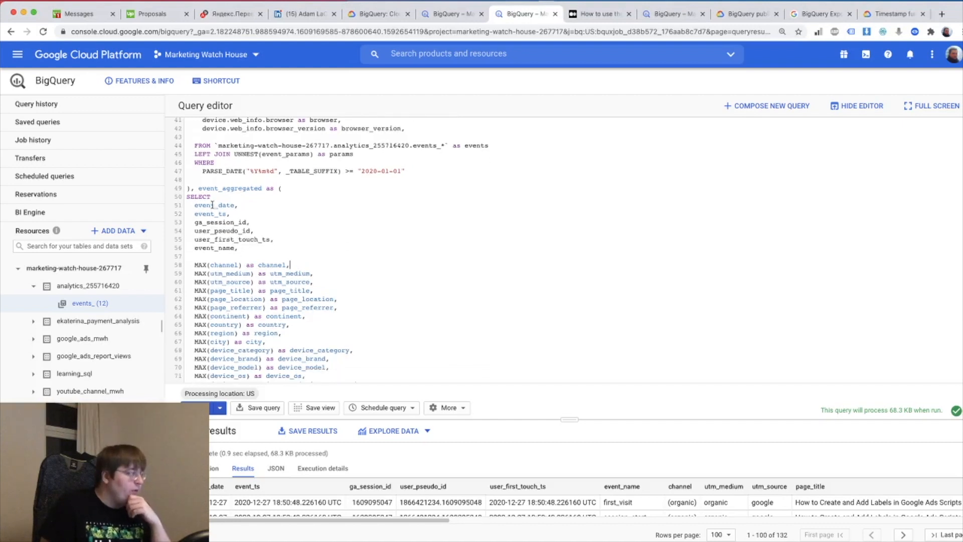
double_click(219, 222)
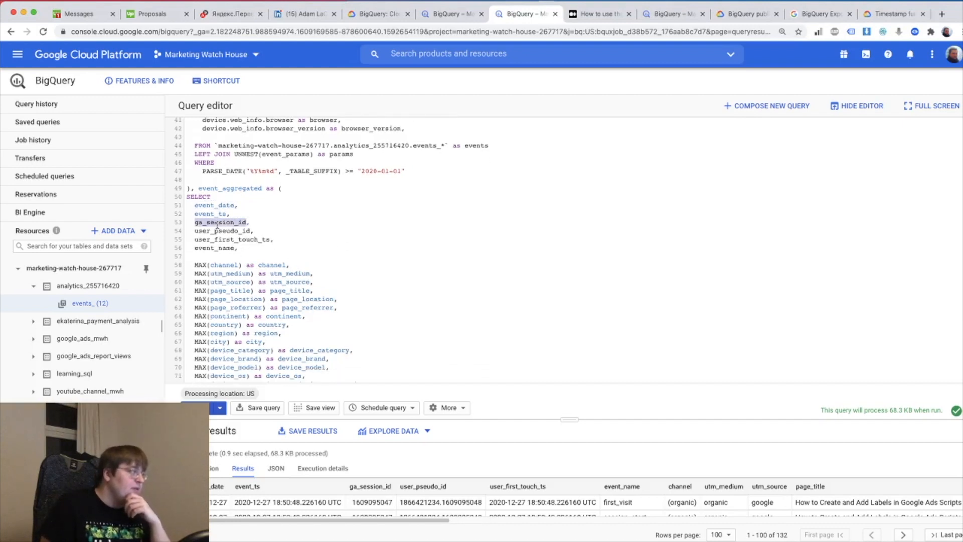
double_click(220, 231)
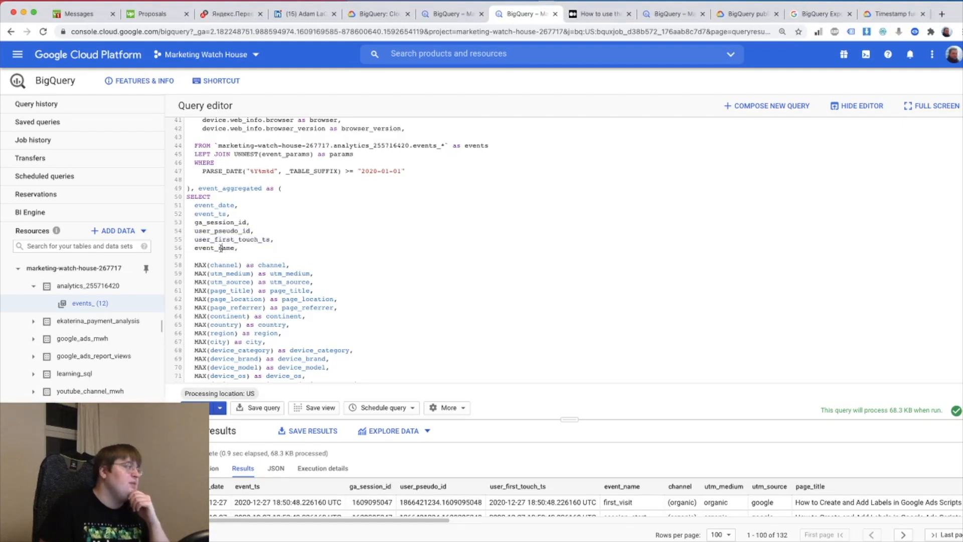
double_click(214, 248)
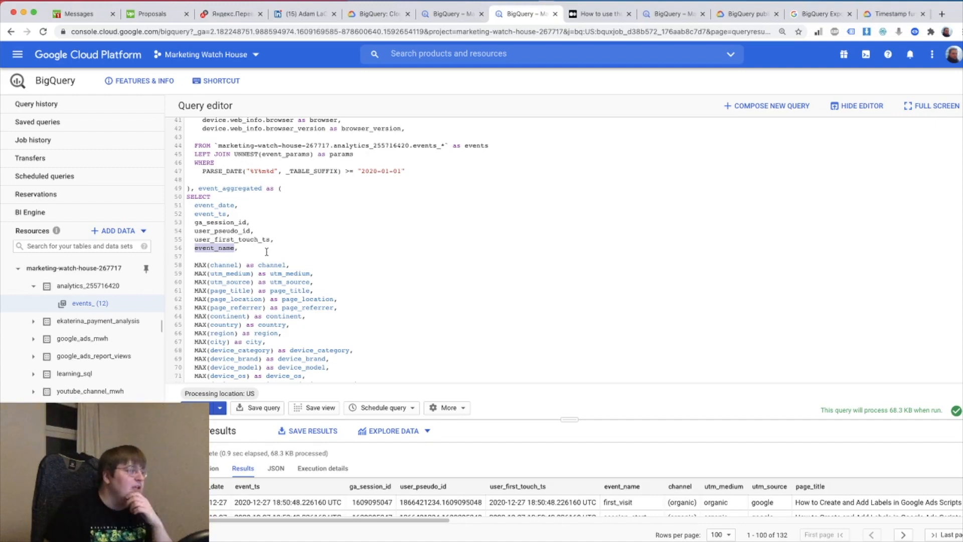
scroll("down", 3)
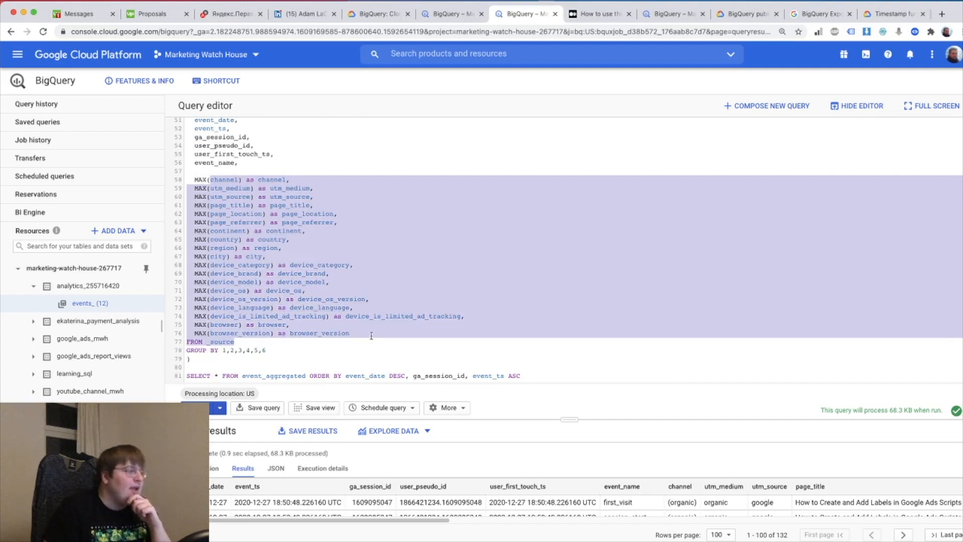
left_click(371, 335)
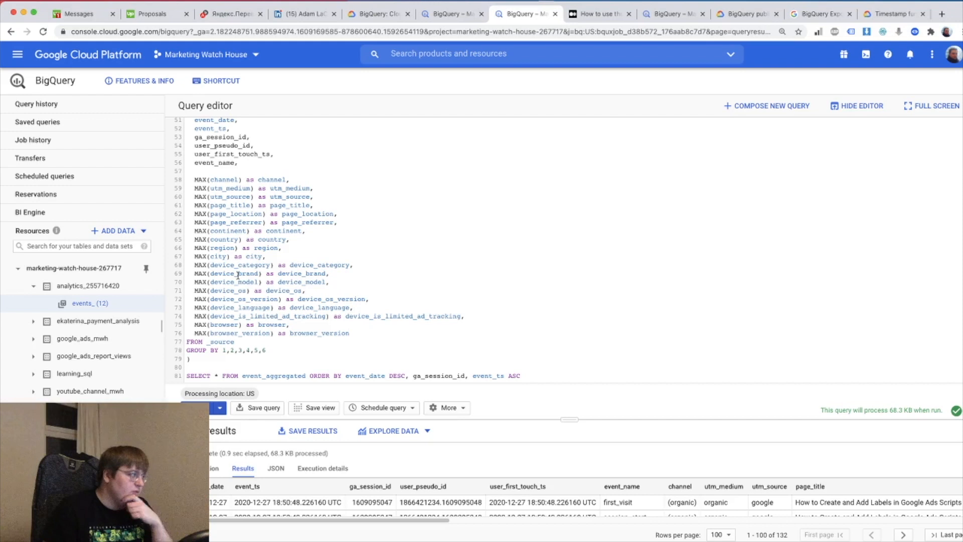
double_click(229, 290)
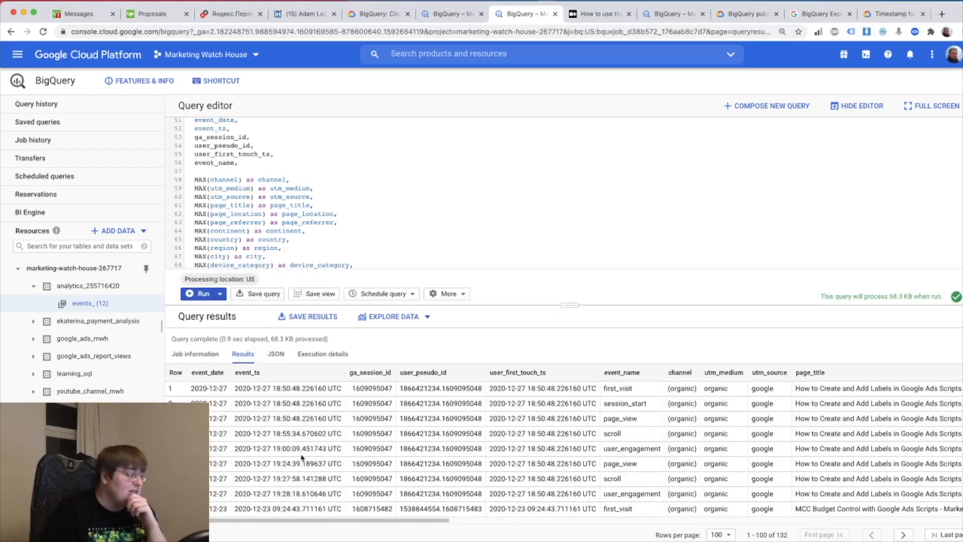
double_click(208, 388)
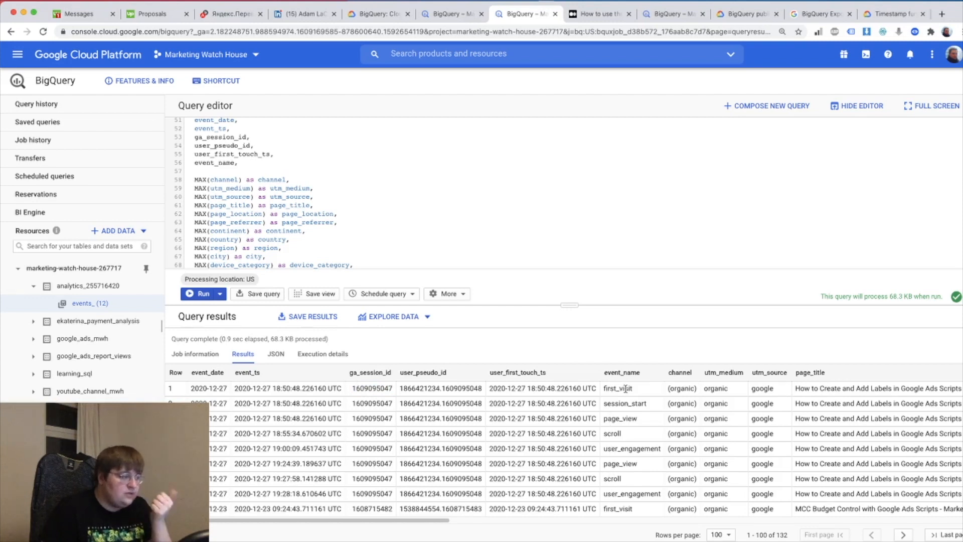
mouse_move(617, 433)
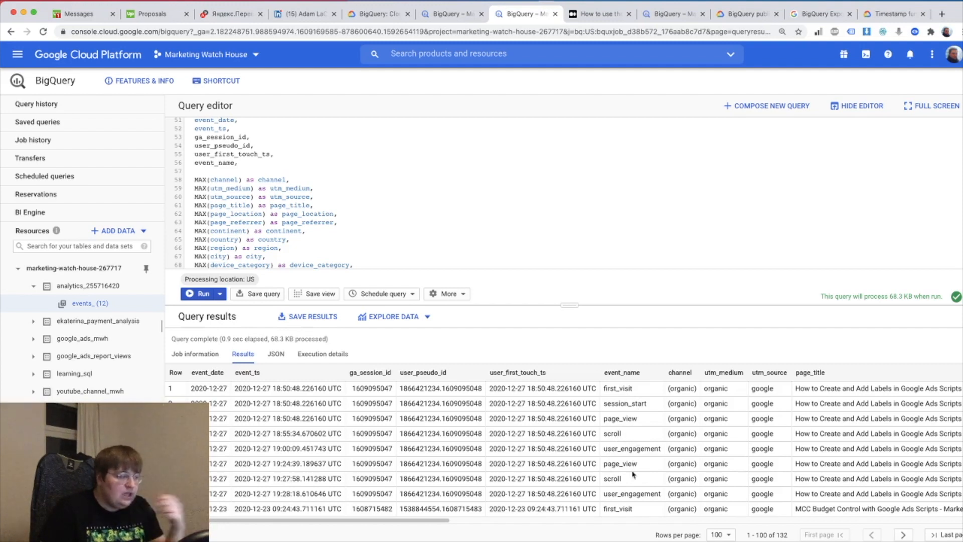
double_click(632, 494)
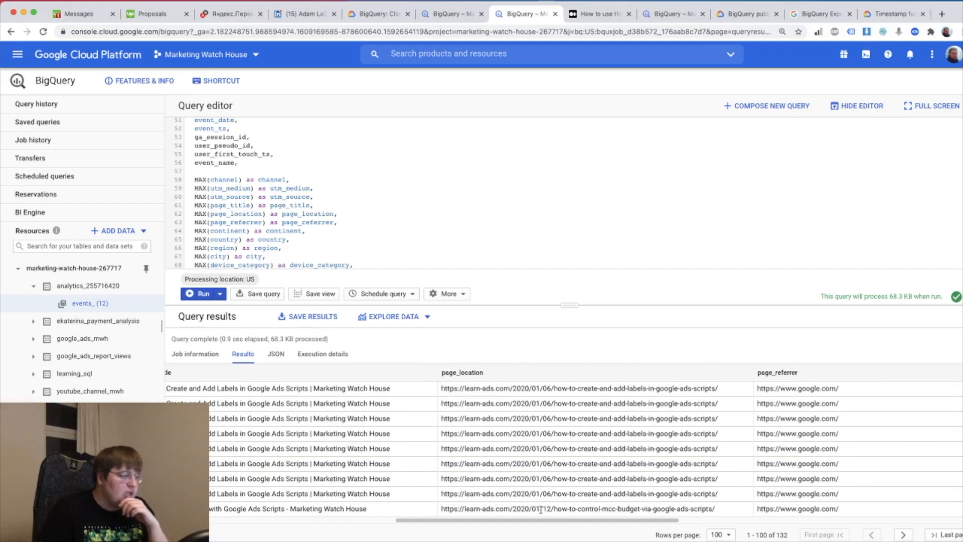
scroll("right", 3)
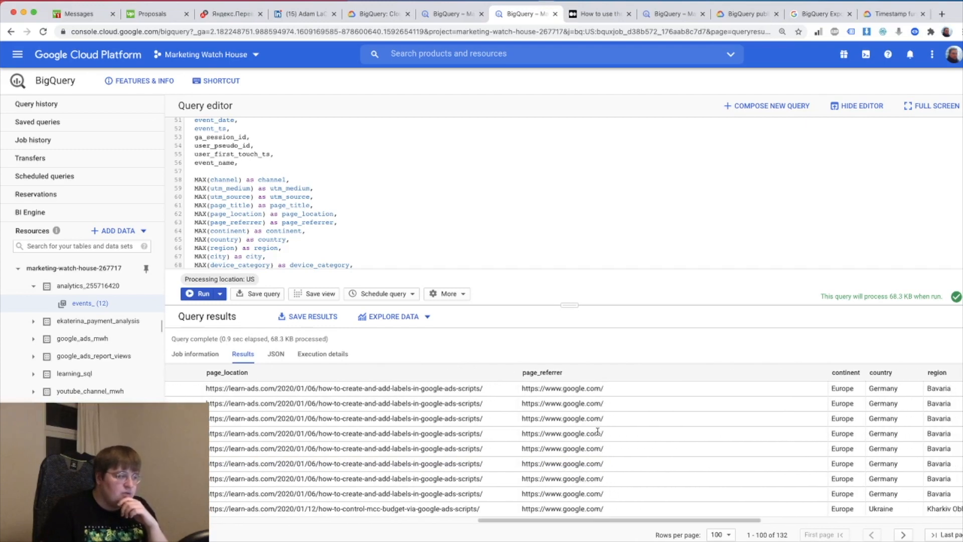
scroll("right", 3)
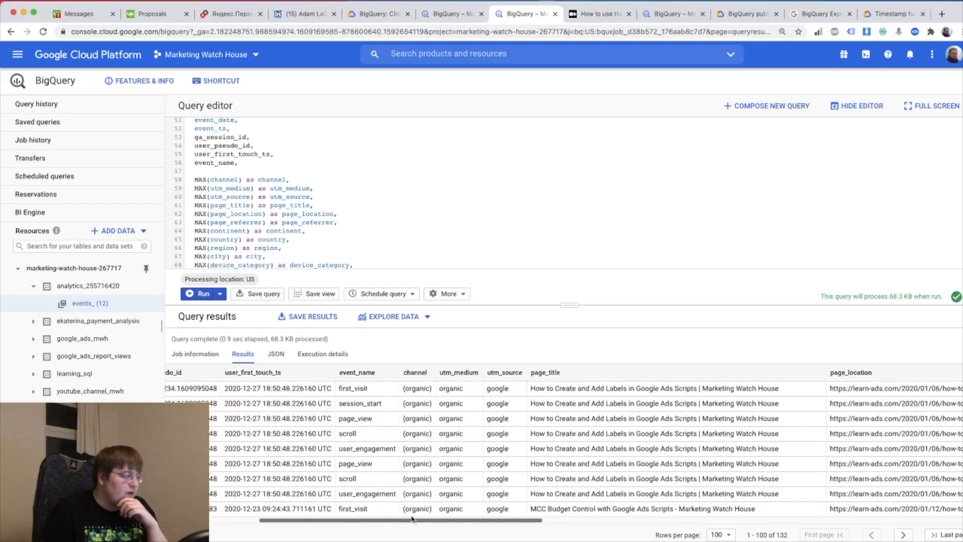
scroll("down", 3)
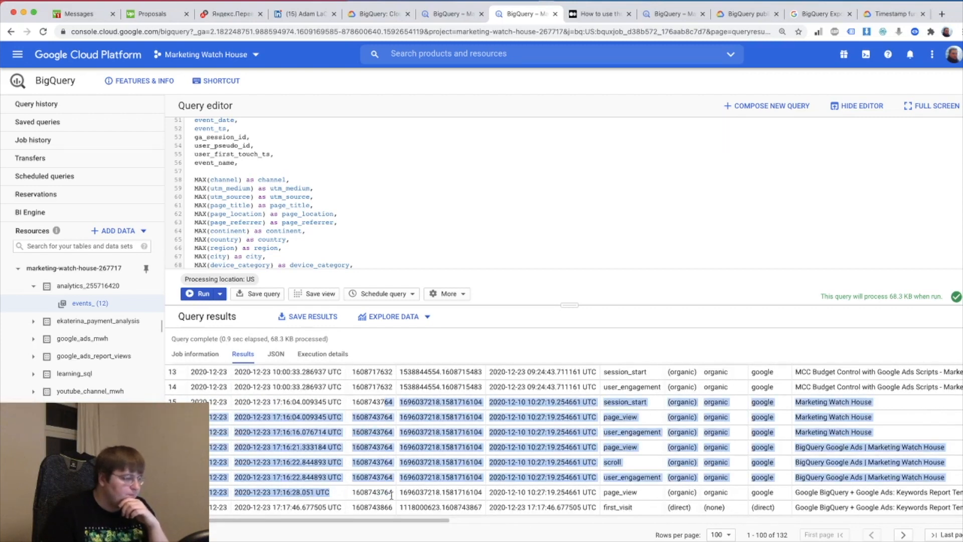
double_click(371, 402)
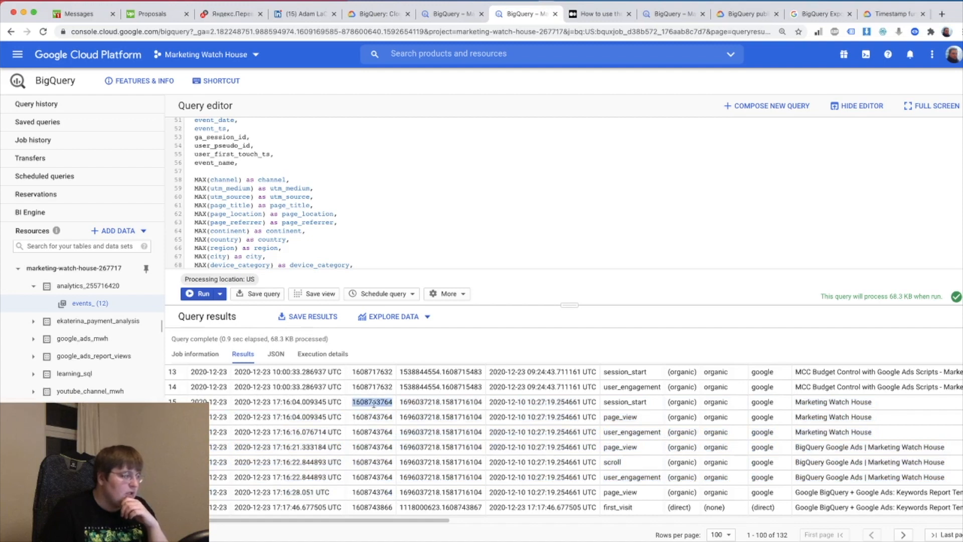
mouse_move(404, 413)
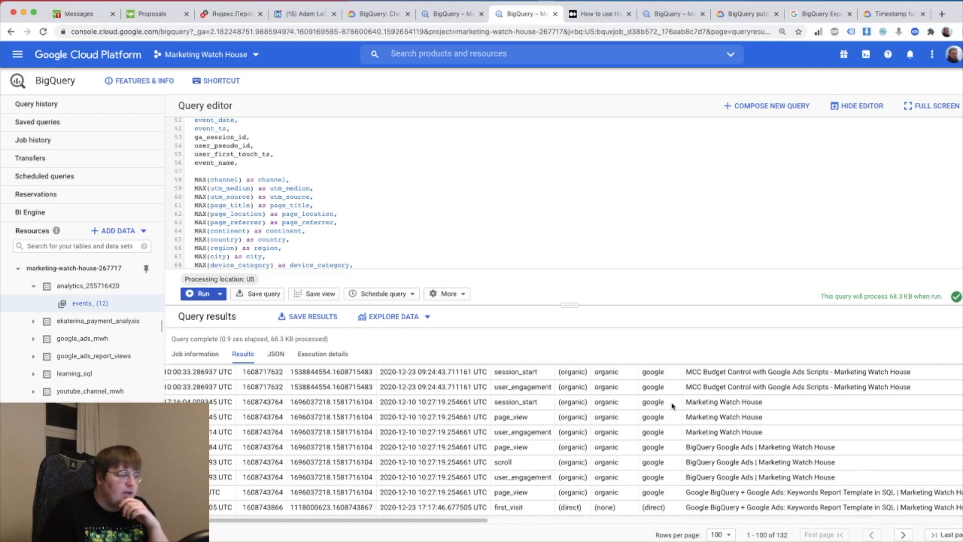
mouse_move(635, 412)
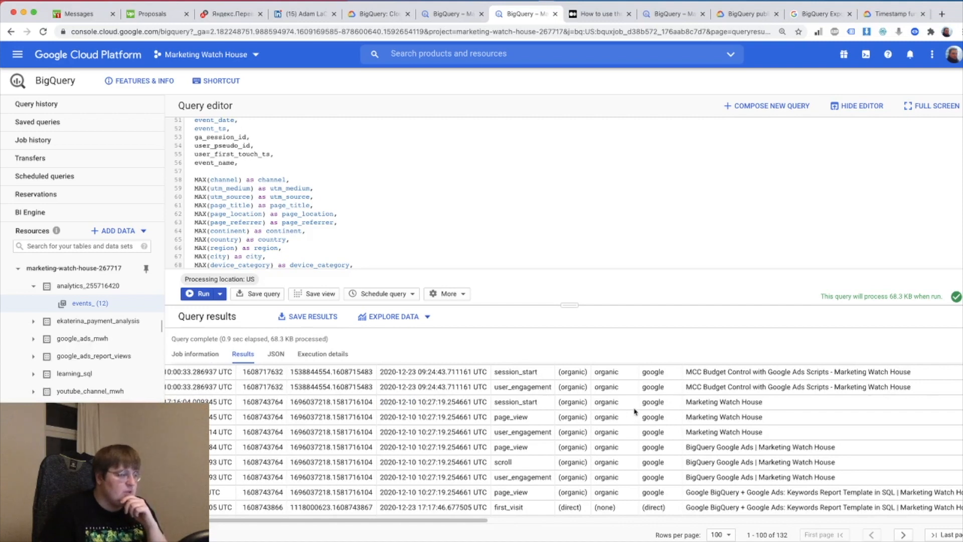
double_click(515, 402)
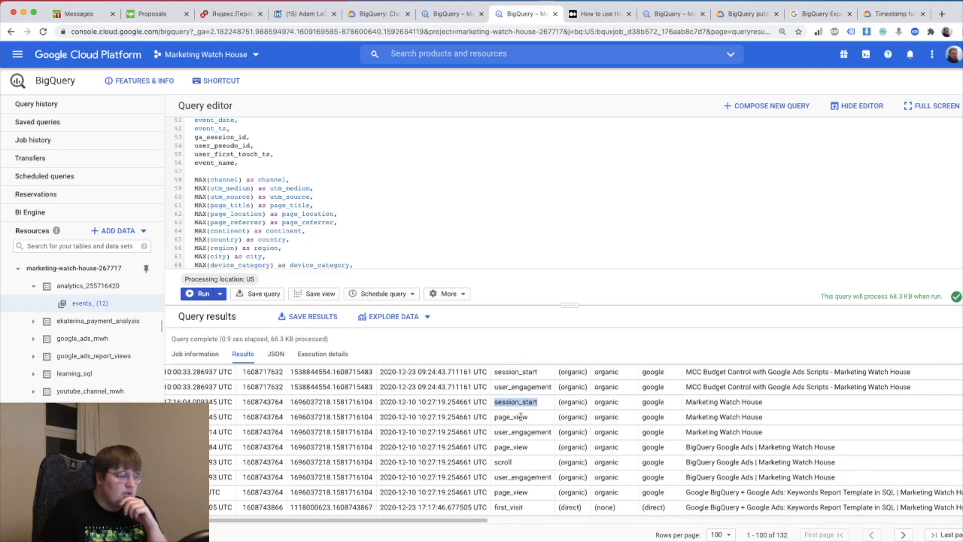
double_click(724, 416)
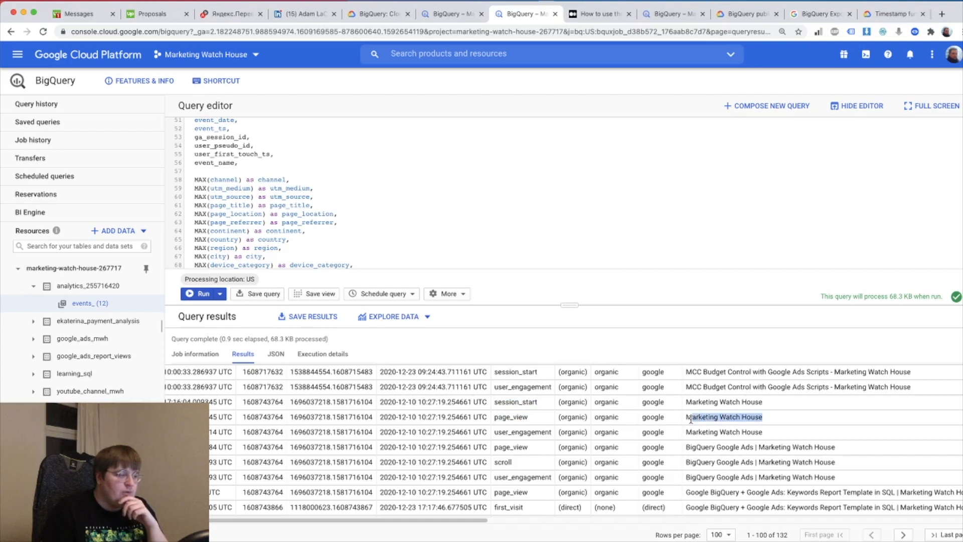
double_click(724, 417)
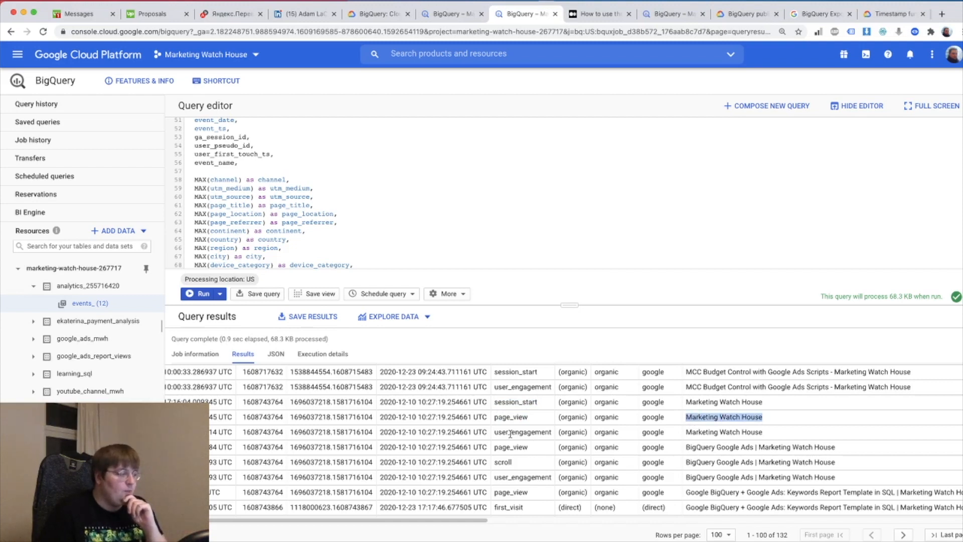
double_click(522, 432)
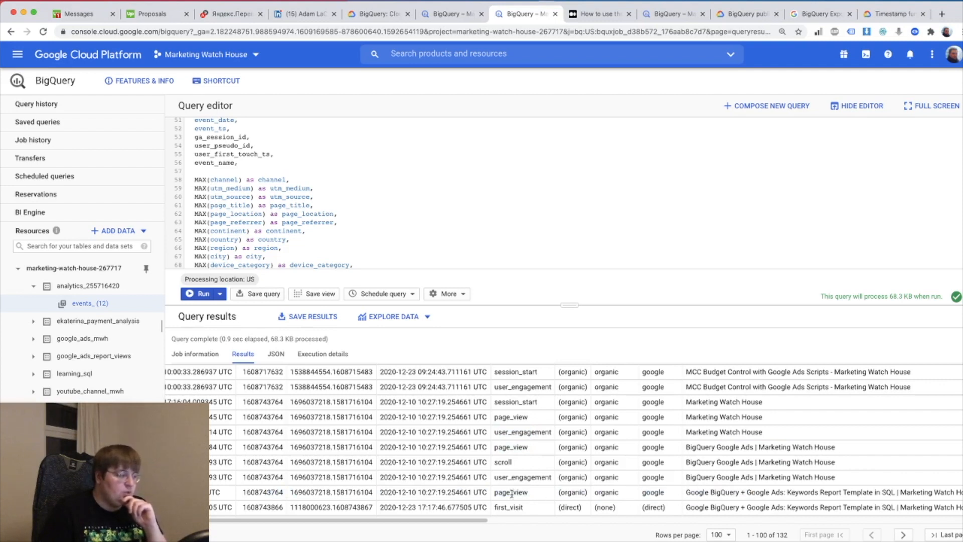
double_click(743, 492)
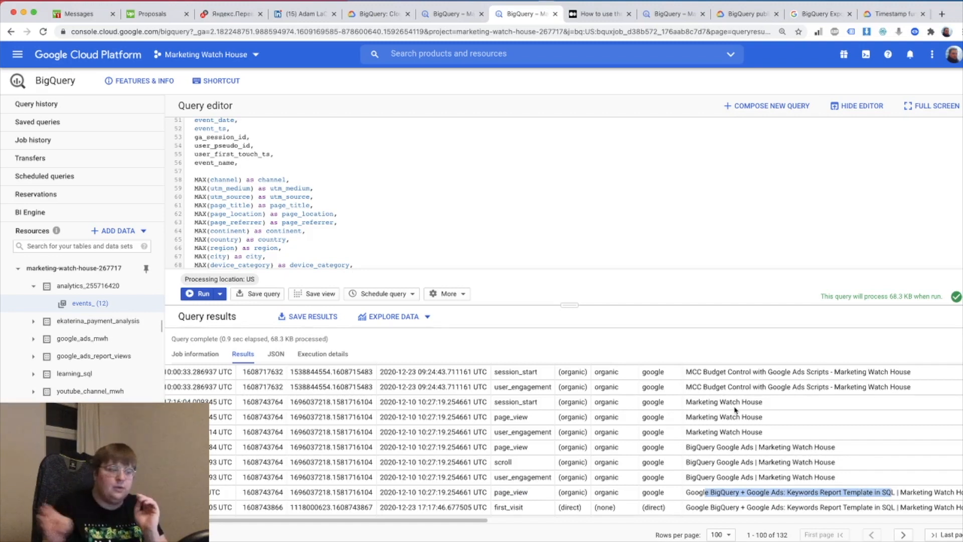
mouse_move(540, 491)
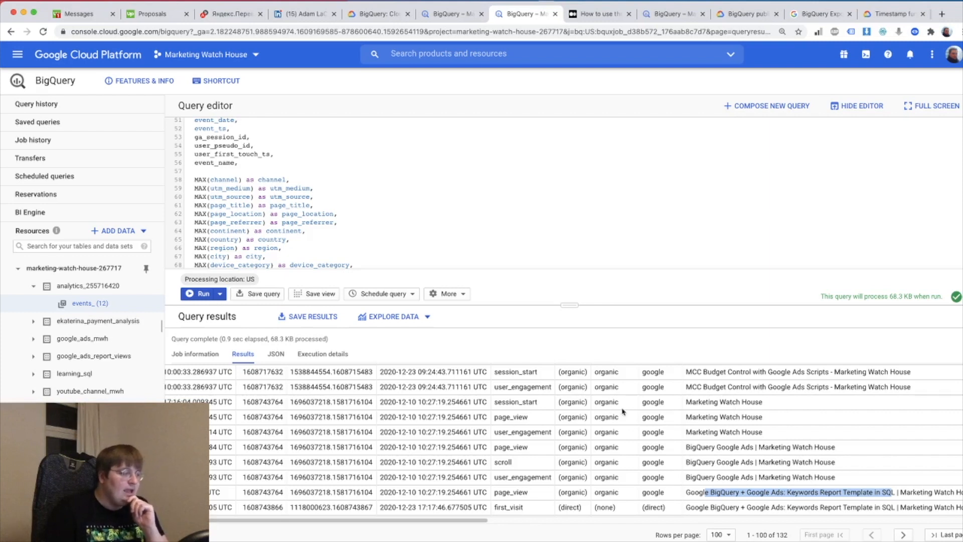
double_click(606, 432)
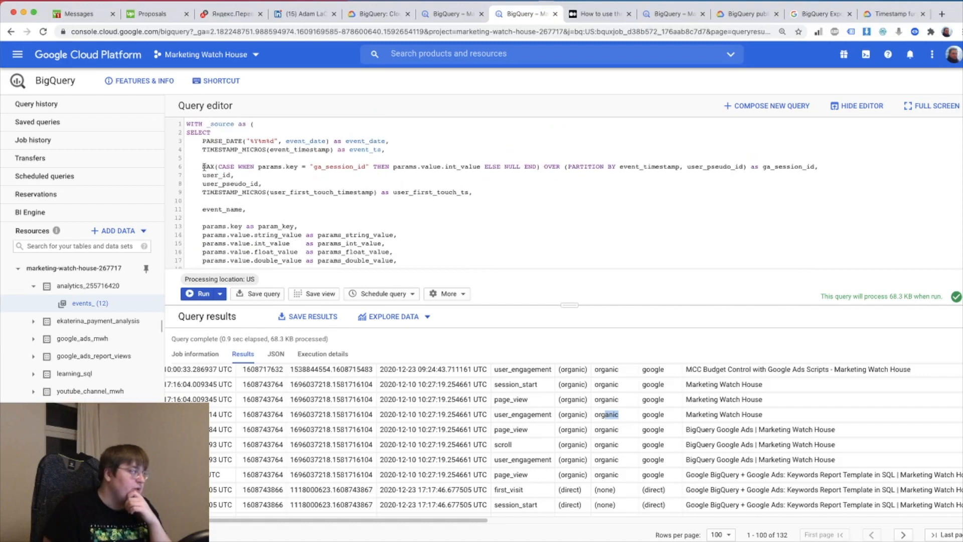
Step: Paste the MAX(CASE WHEN params.key = "page_title" … ) OVER line above MAX(channel)
scroll("down", 3)
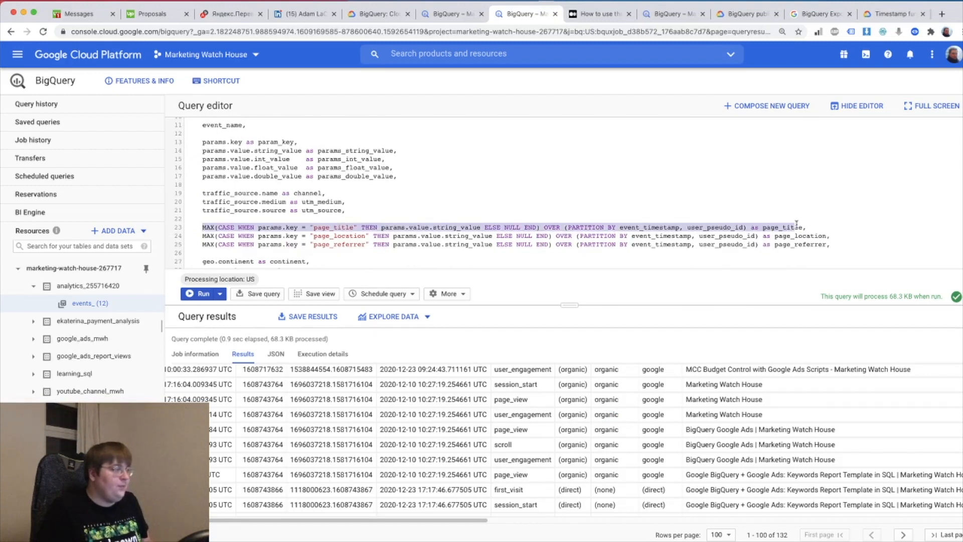
scroll("down", 3)
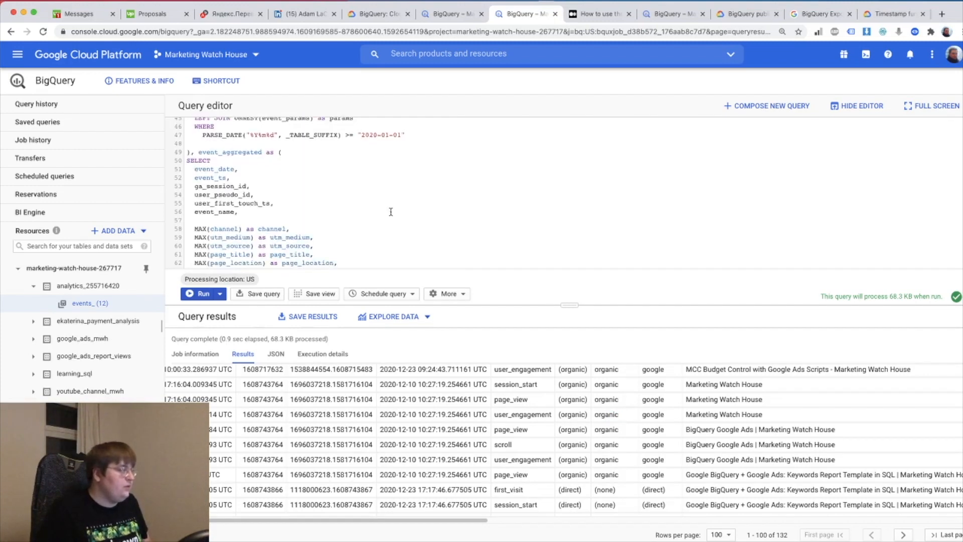
scroll("down", 3)
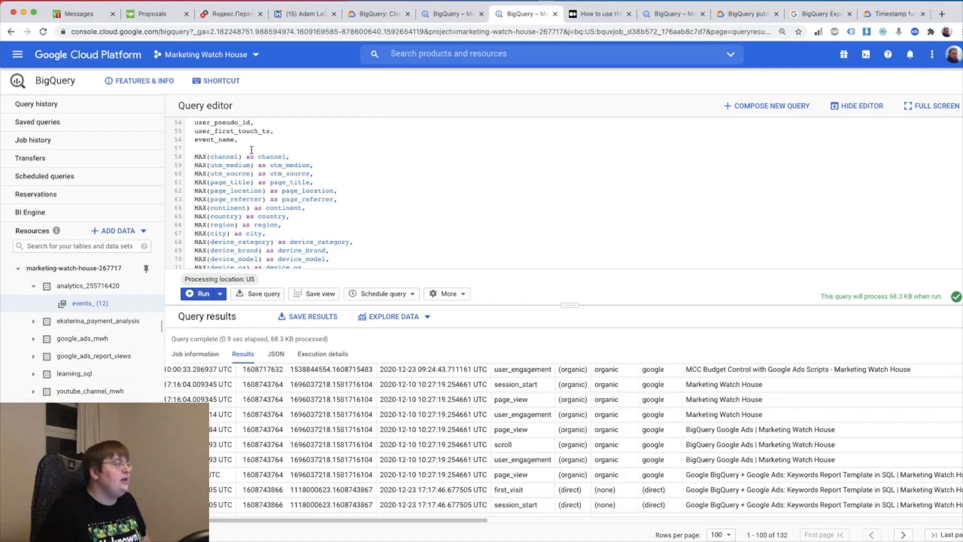
type("CASE WHEN params.key = \"page_title\" THEN params.value.string_value ELSE NULL END) OVER (PARTITION BY event_timestamp, user_pseudo_id) as page_title,")
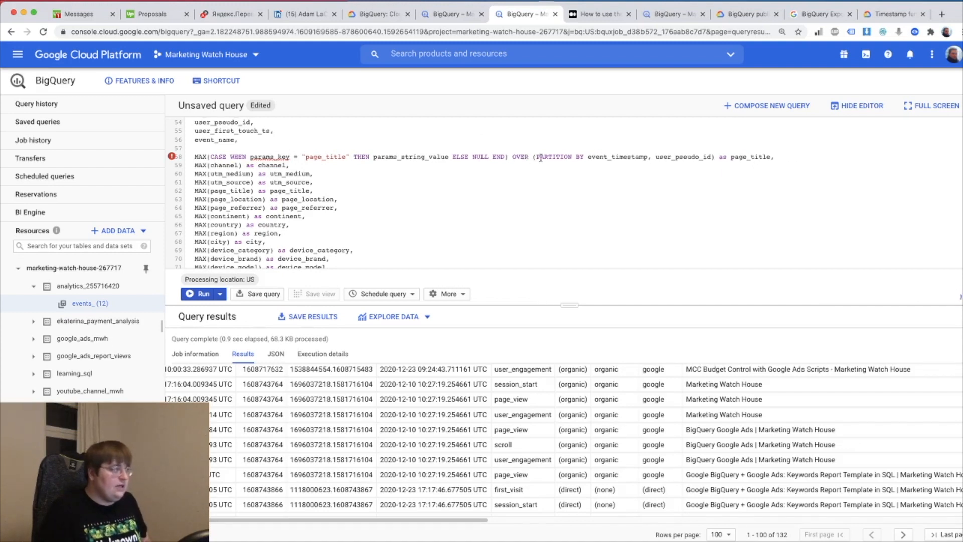
Step: Drop the OVER (PARTITION BY) clause, alias the MAX as page_title_COMPARE, and run the query
left_click_drag(511, 156, 727, 156)
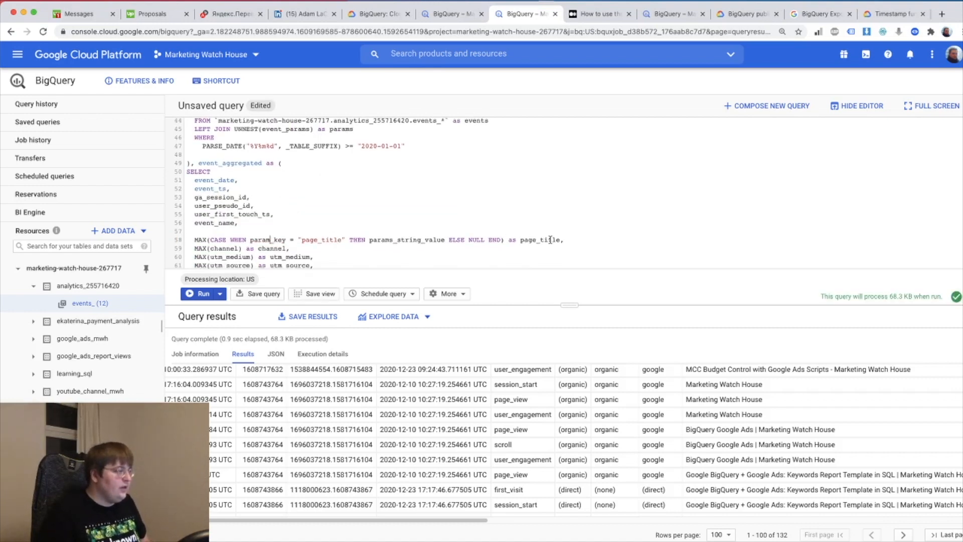
scroll("down", 3)
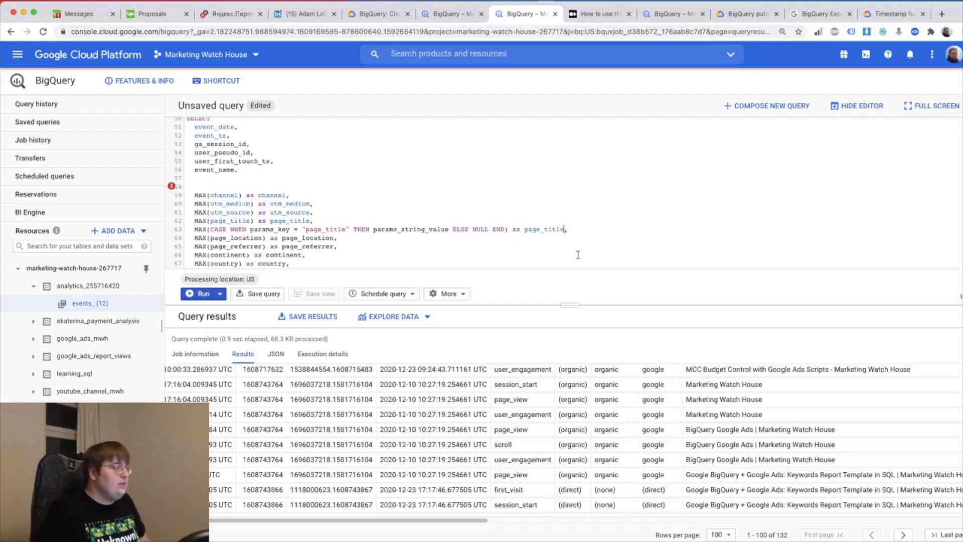
type("_COMPARE")
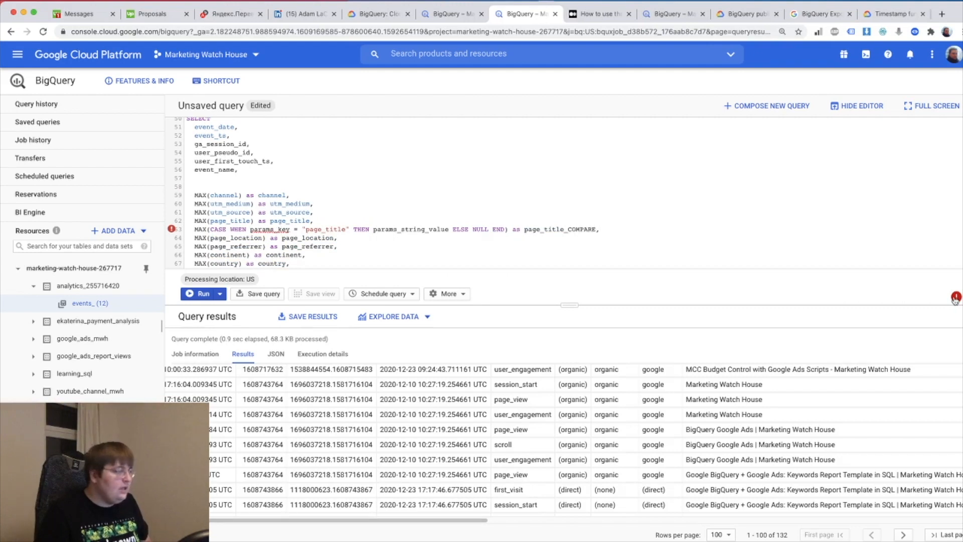
mouse_move(442, 248)
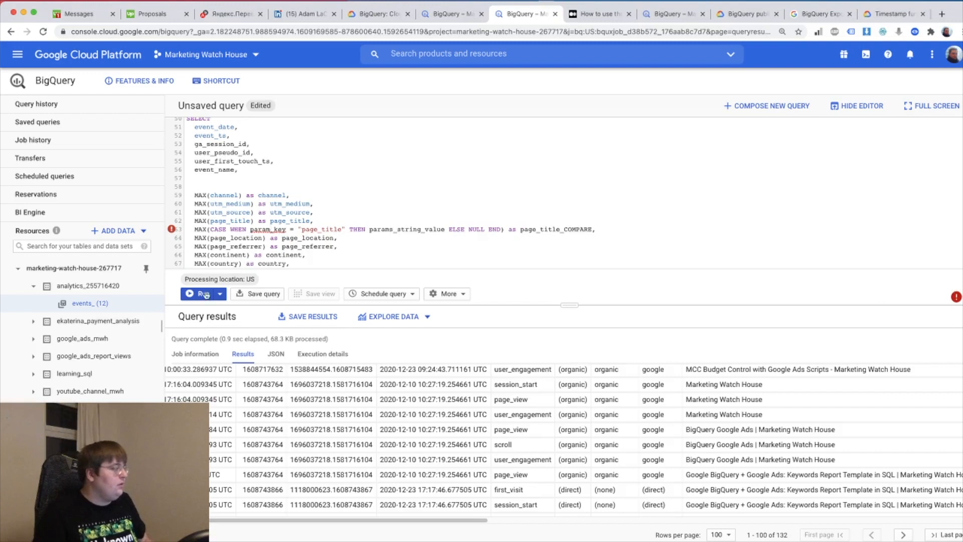
left_click(199, 293)
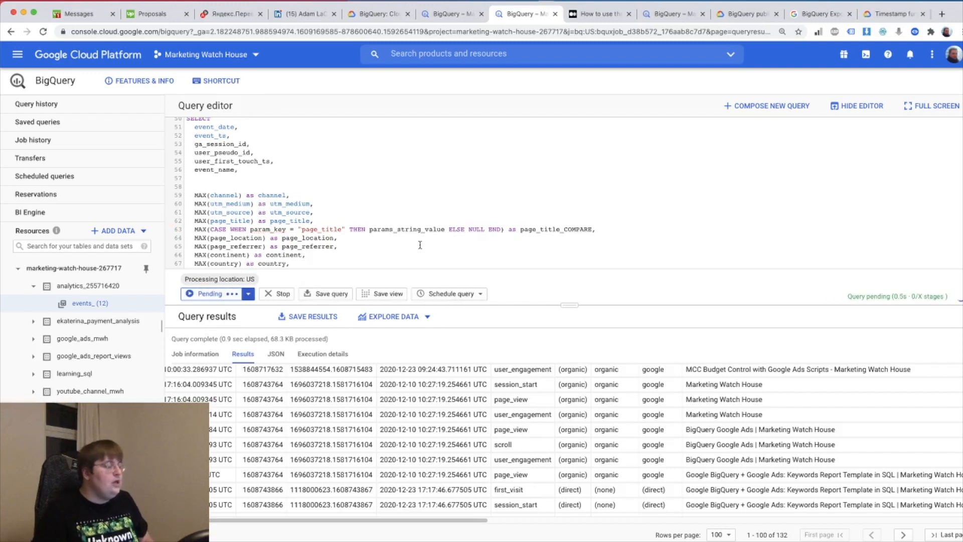
left_click(205, 293)
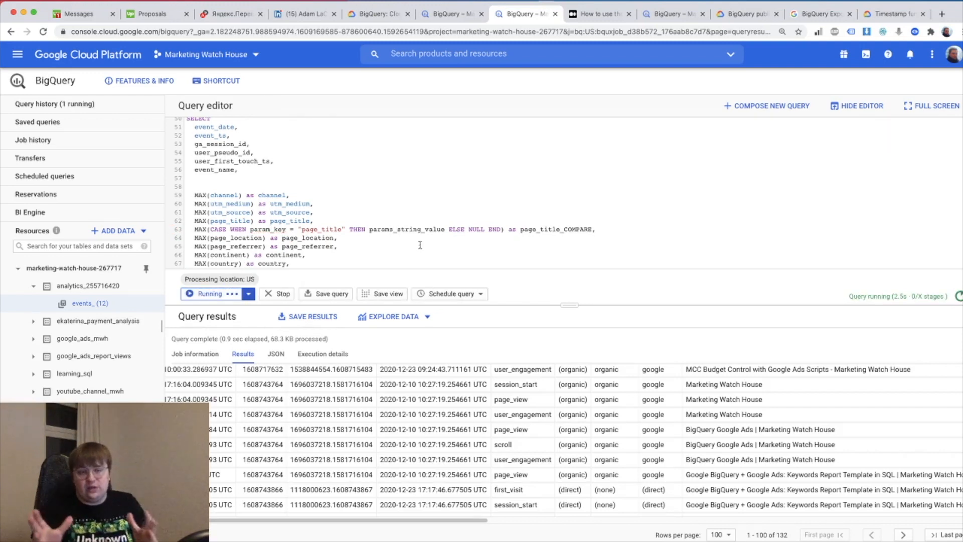